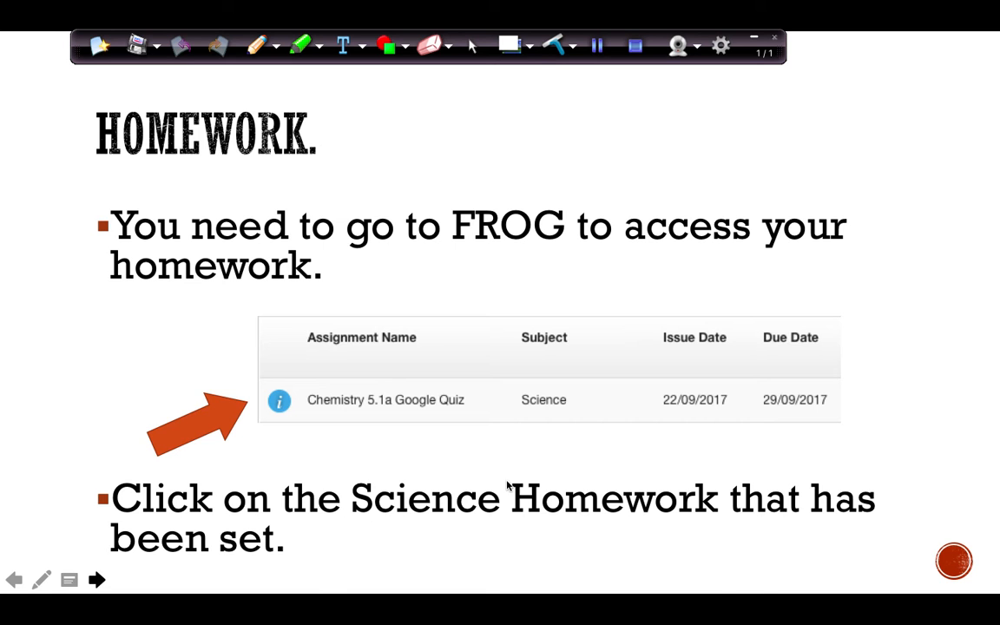
mouse_move(360, 380)
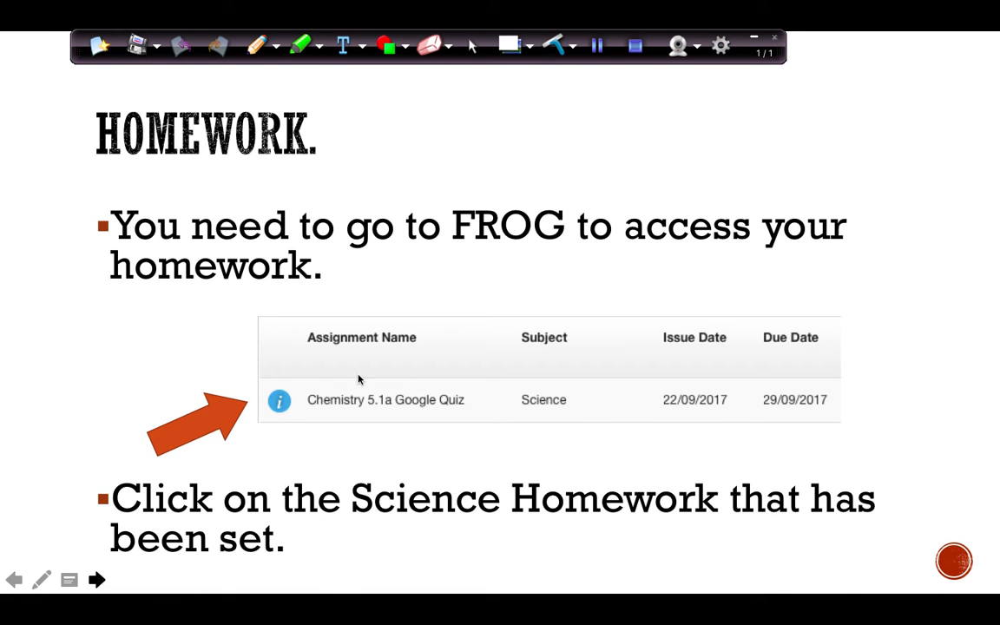
mouse_move(417, 368)
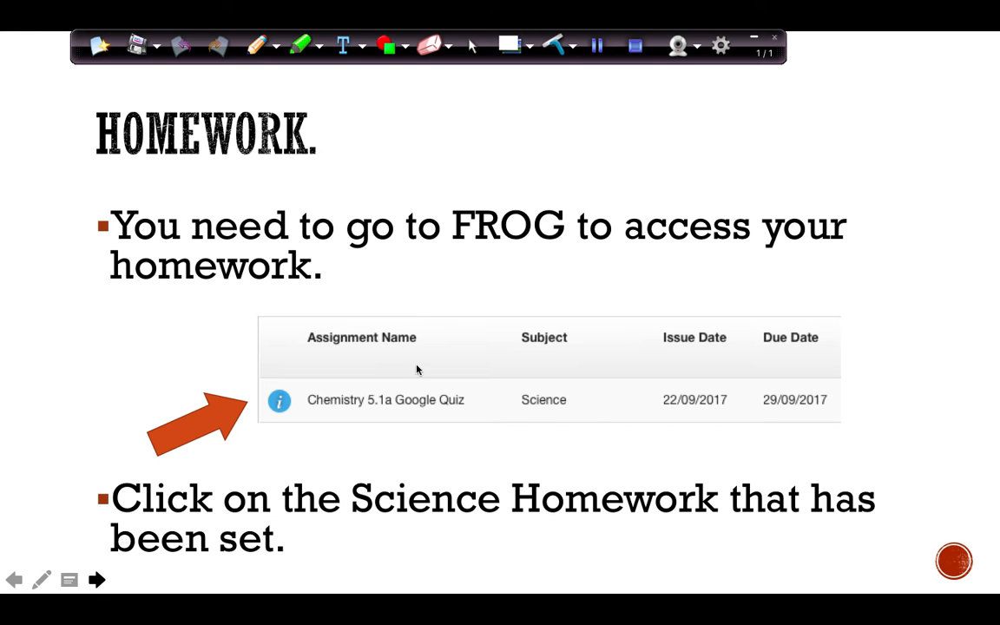
mouse_move(271, 504)
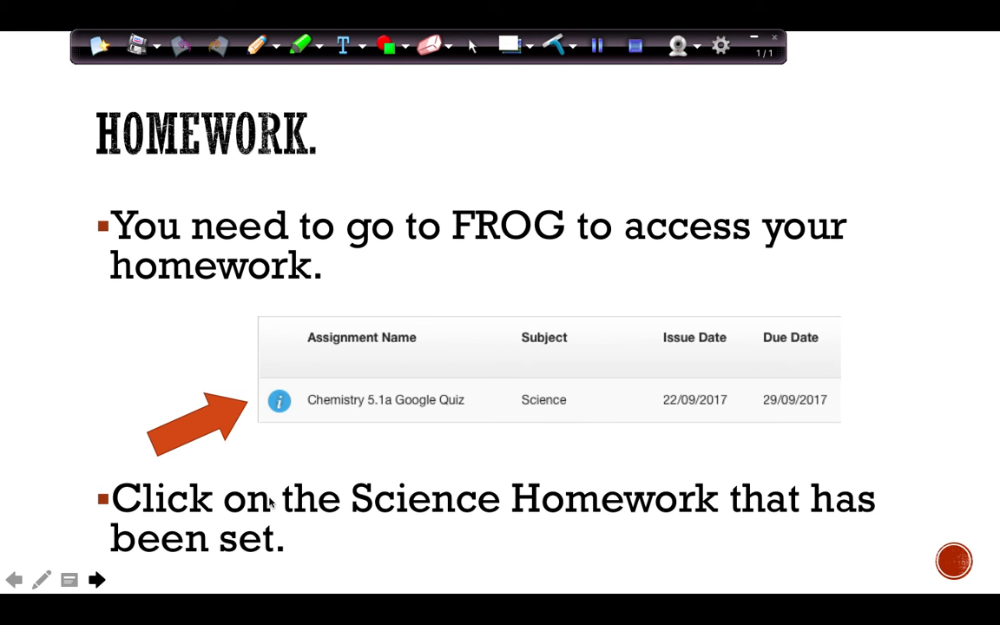
mouse_move(411, 416)
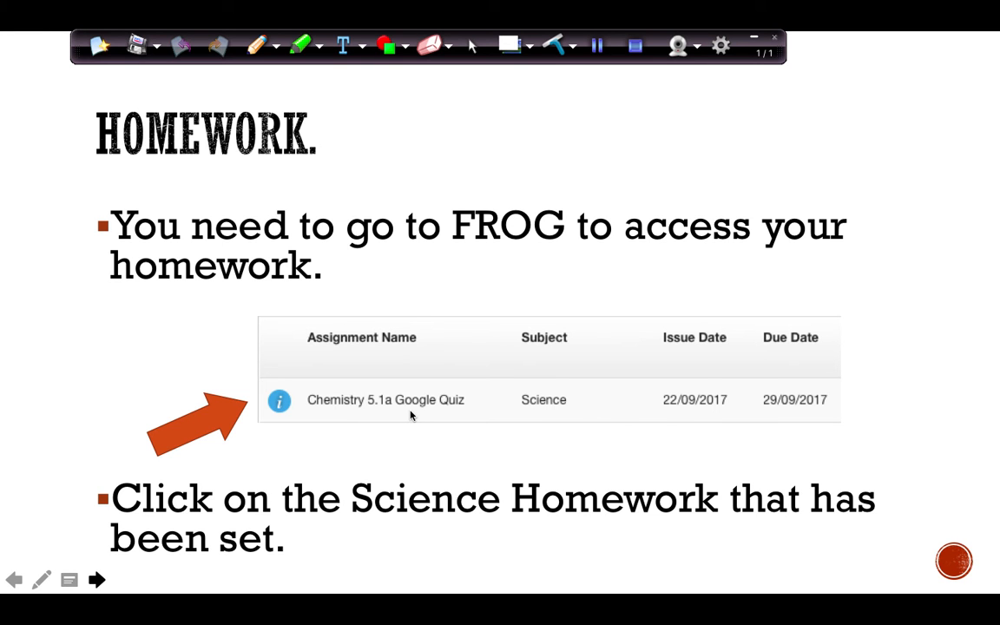
Advance the slideshow past the homework-list slide to the one with the Google Forms link
left_click(97, 580)
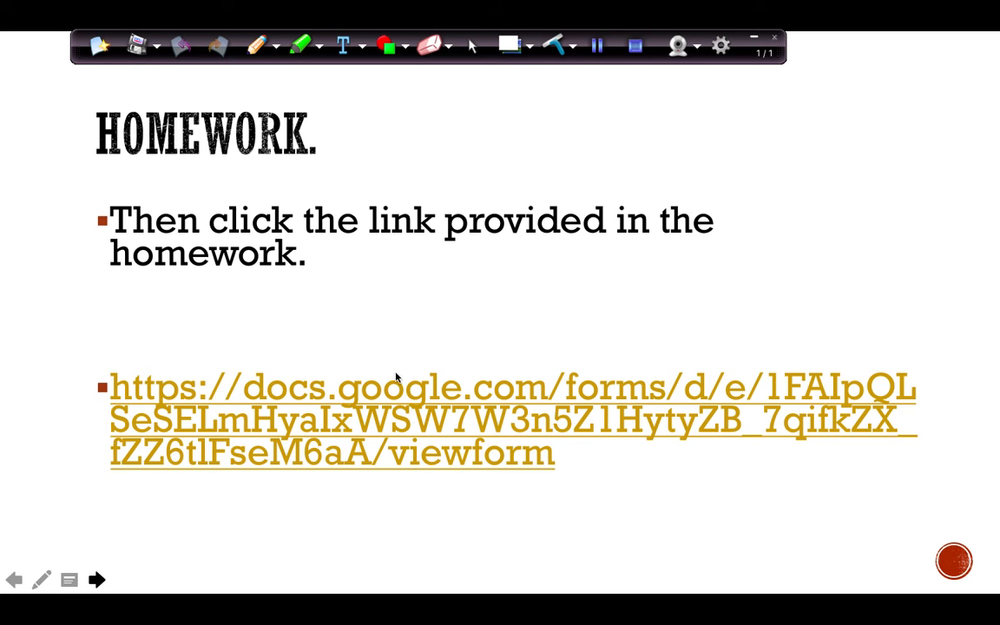
mouse_move(387, 347)
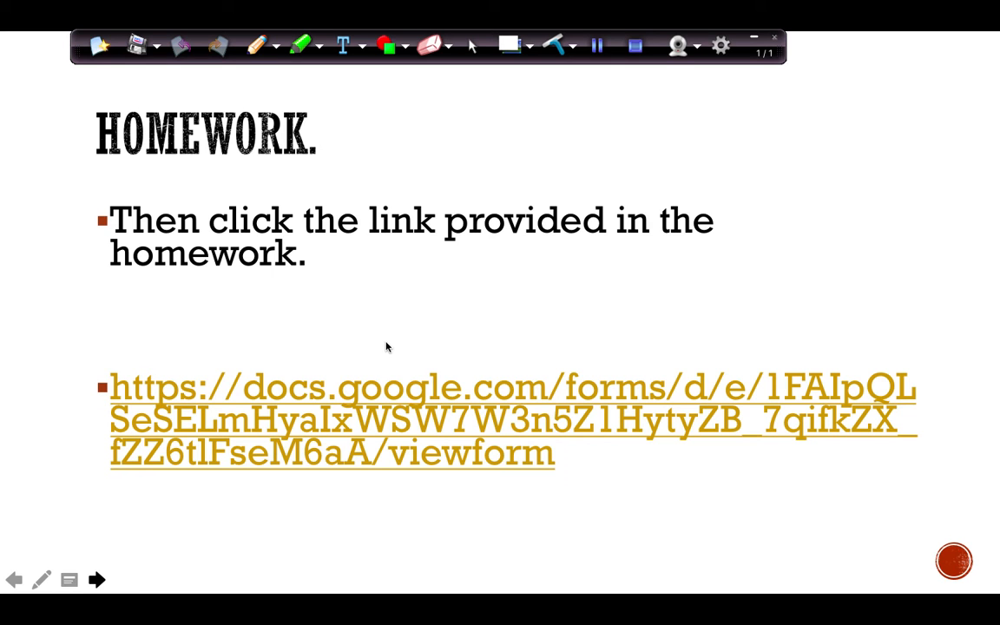
mouse_move(389, 403)
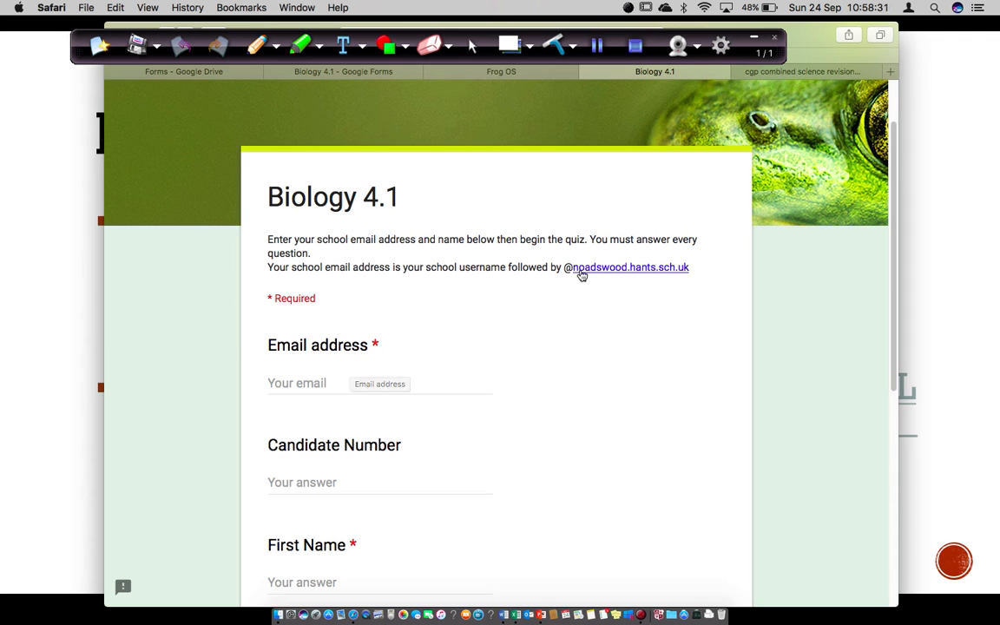
mouse_move(668, 278)
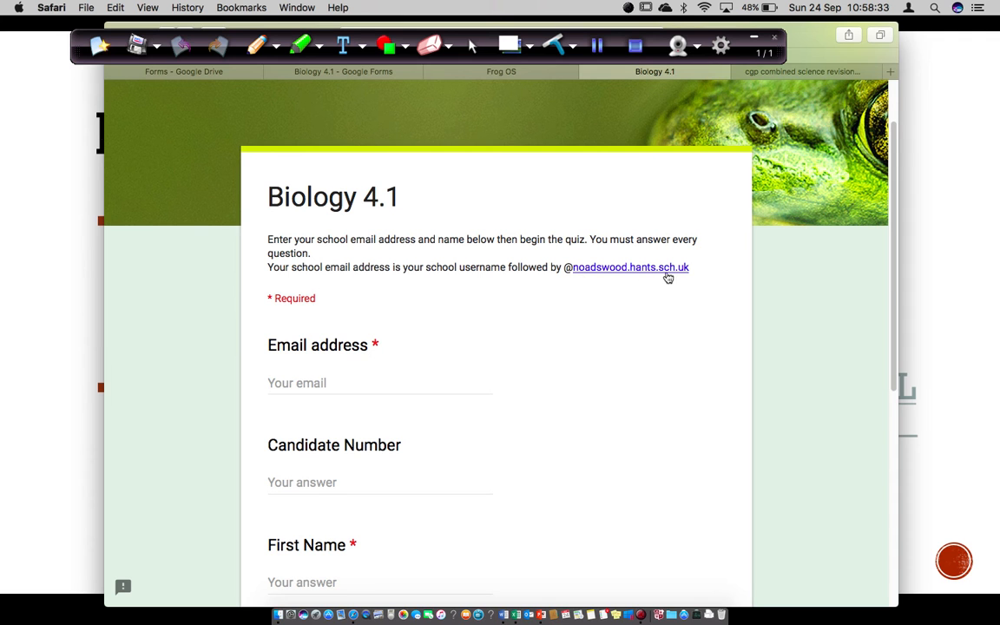
left_click(378, 383)
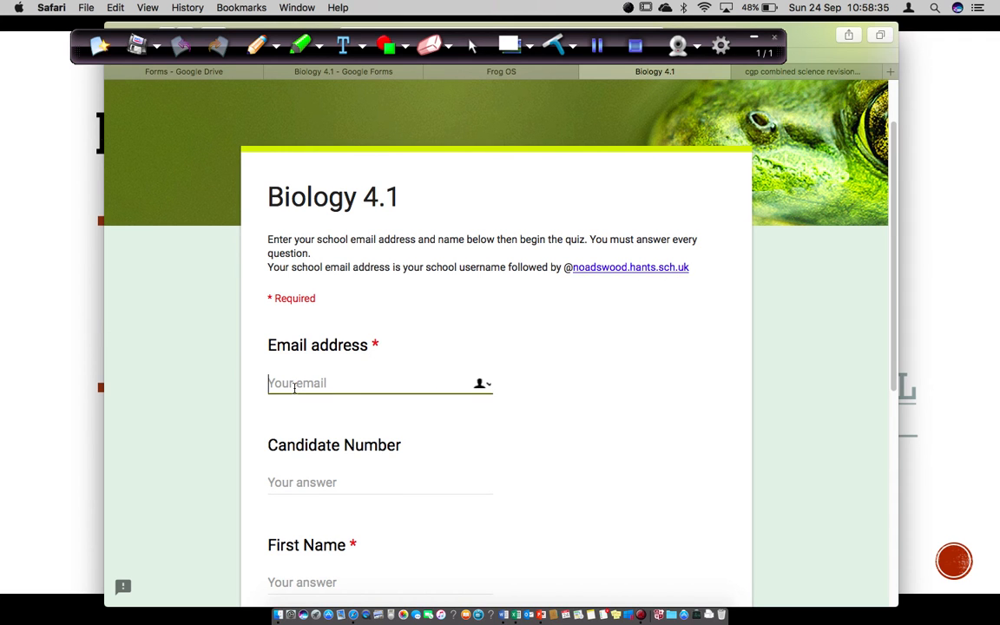
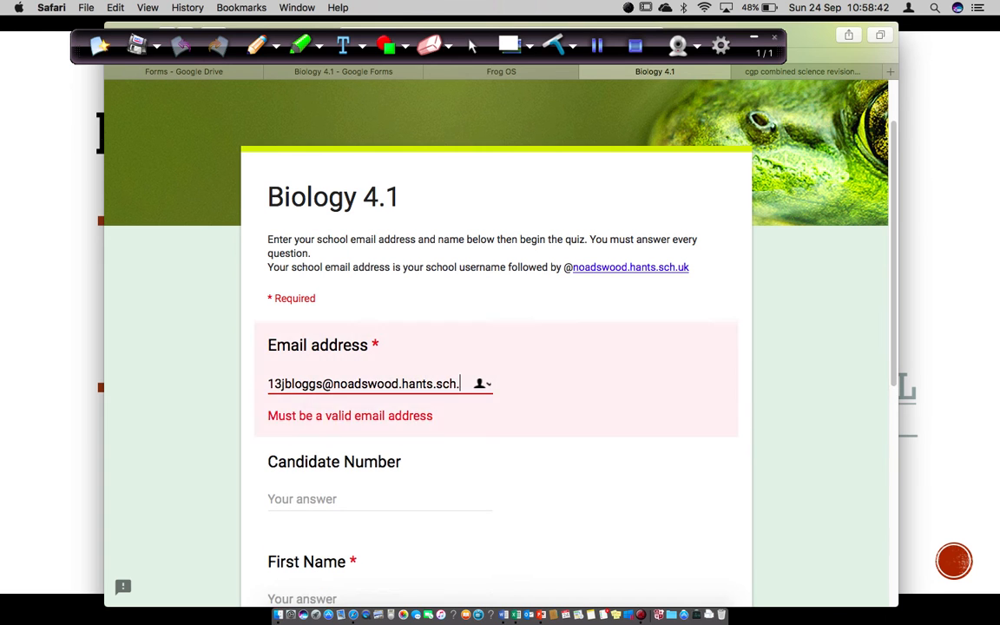
Enter 1234 as the candidate number
left_click(379, 482)
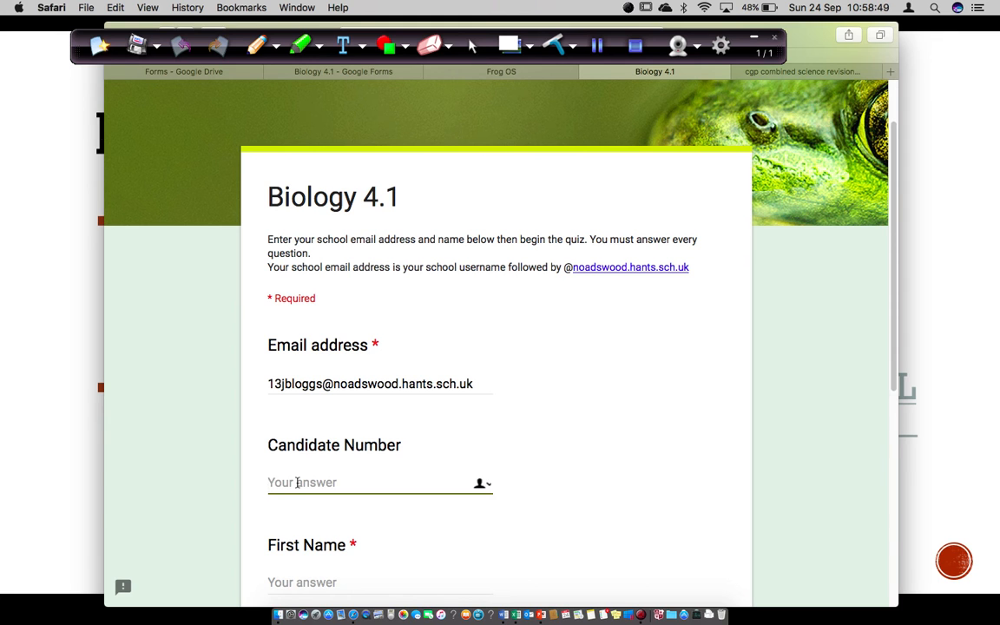
type("123")
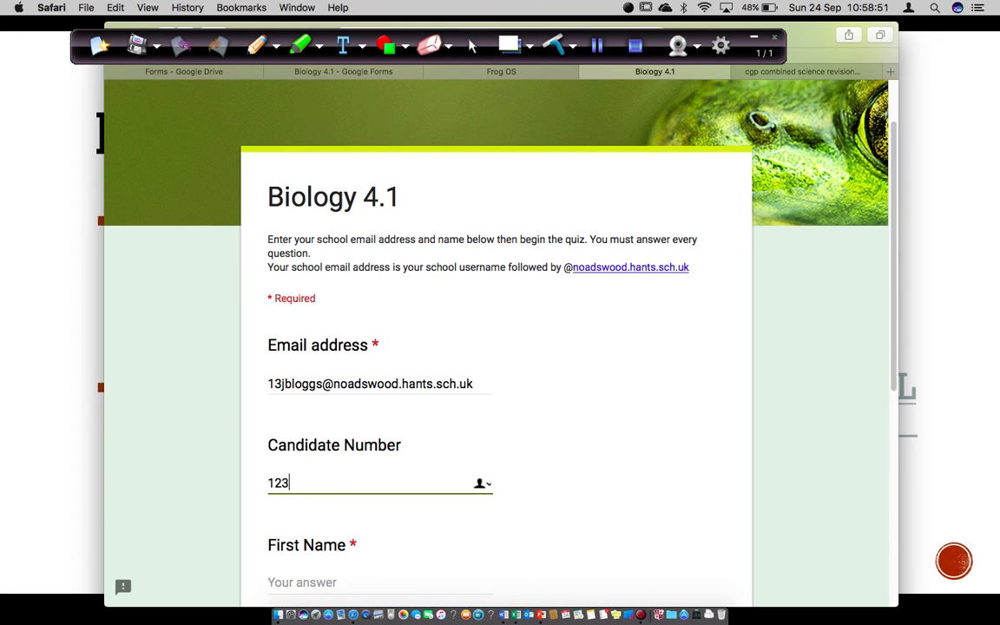
type("4")
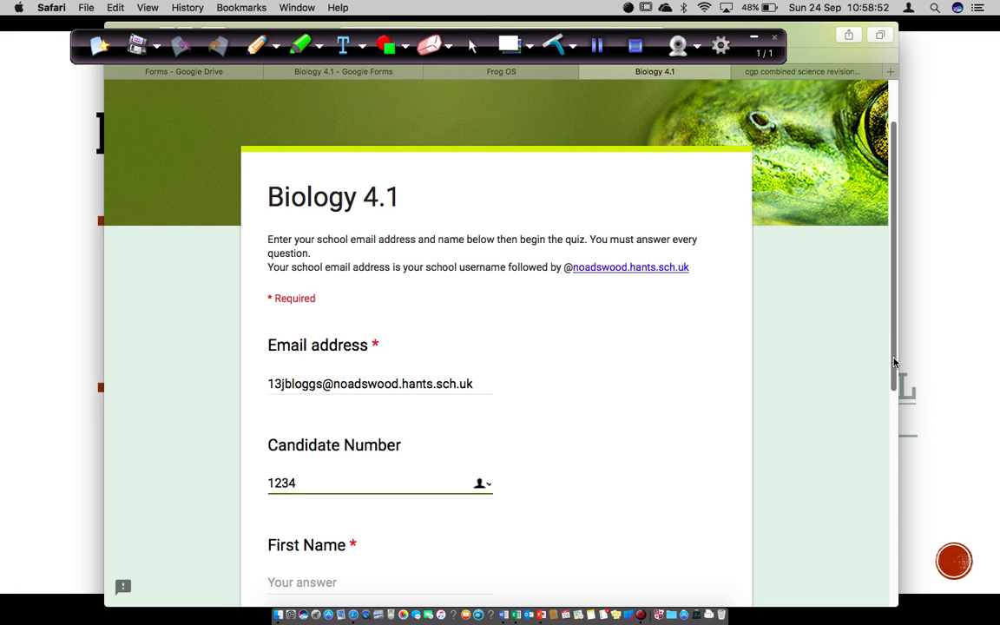
Enter first name Joseph, last name Bloggs, and choose 11ME from the class list
scroll("down", 3)
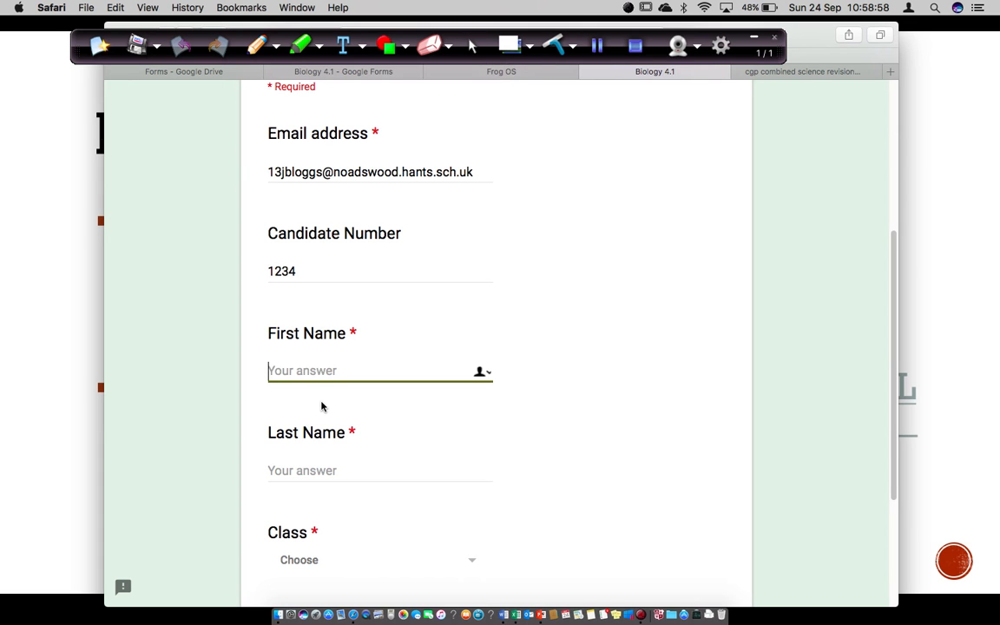
type("Josep")
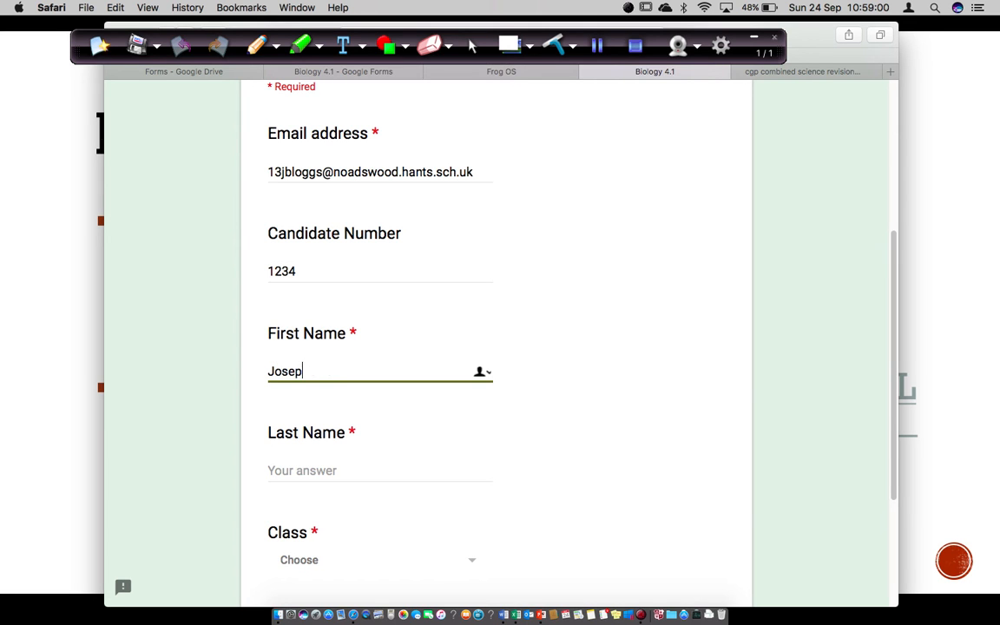
type("h")
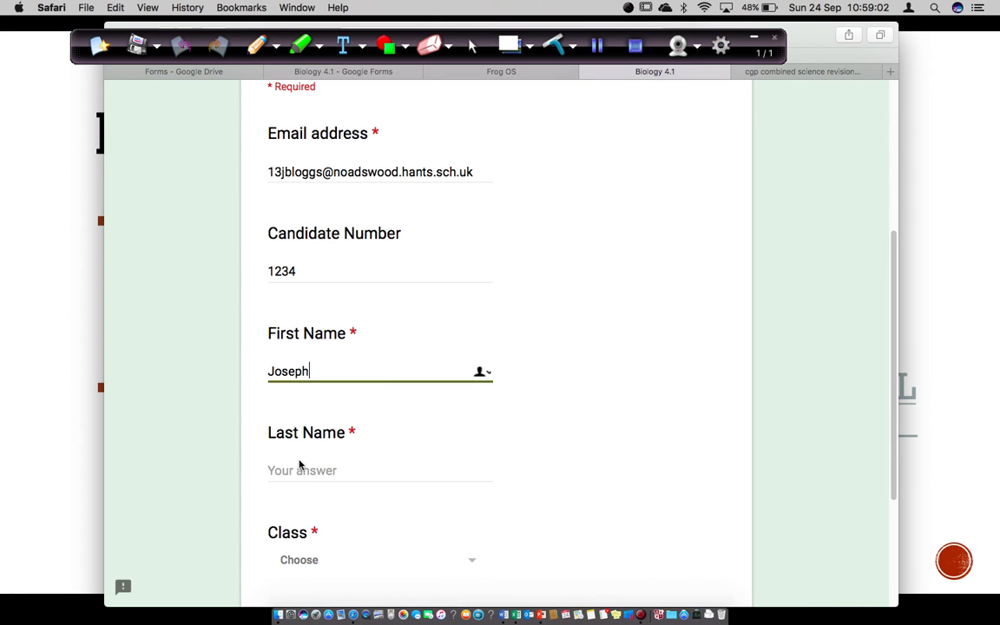
type("Blo")
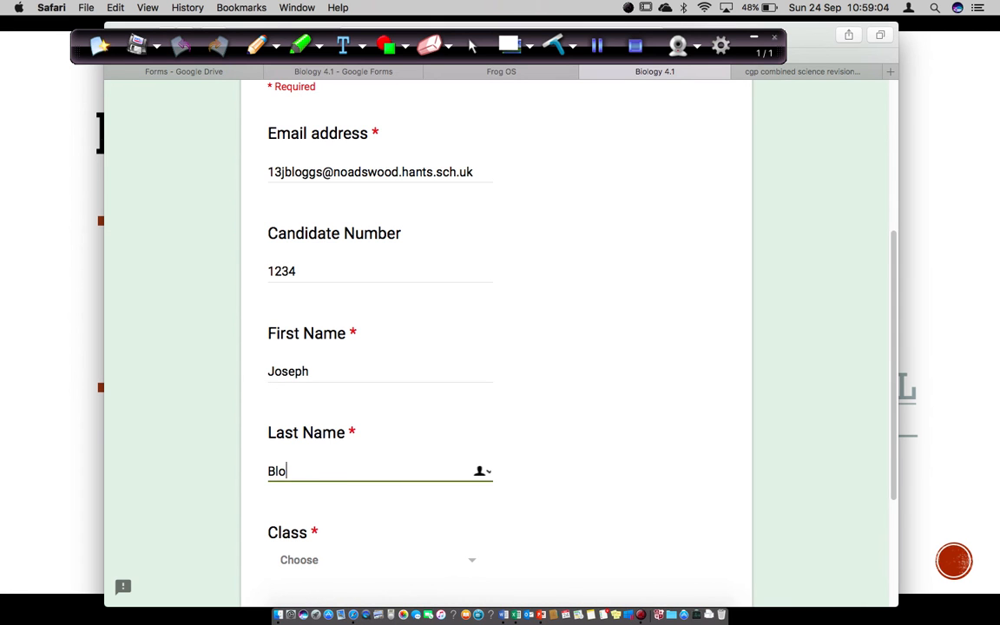
type("ggs")
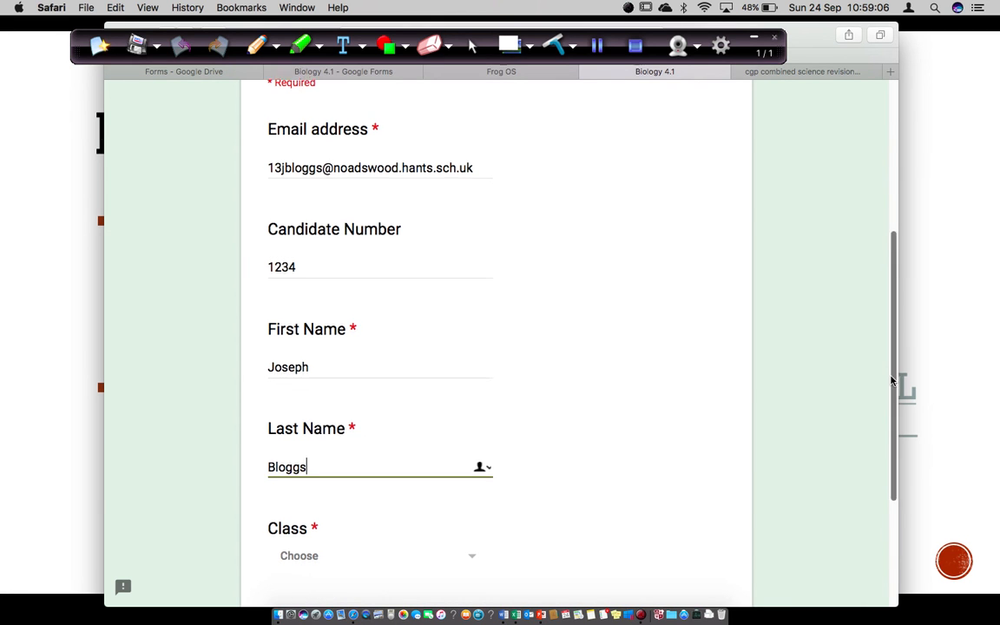
left_click(379, 556)
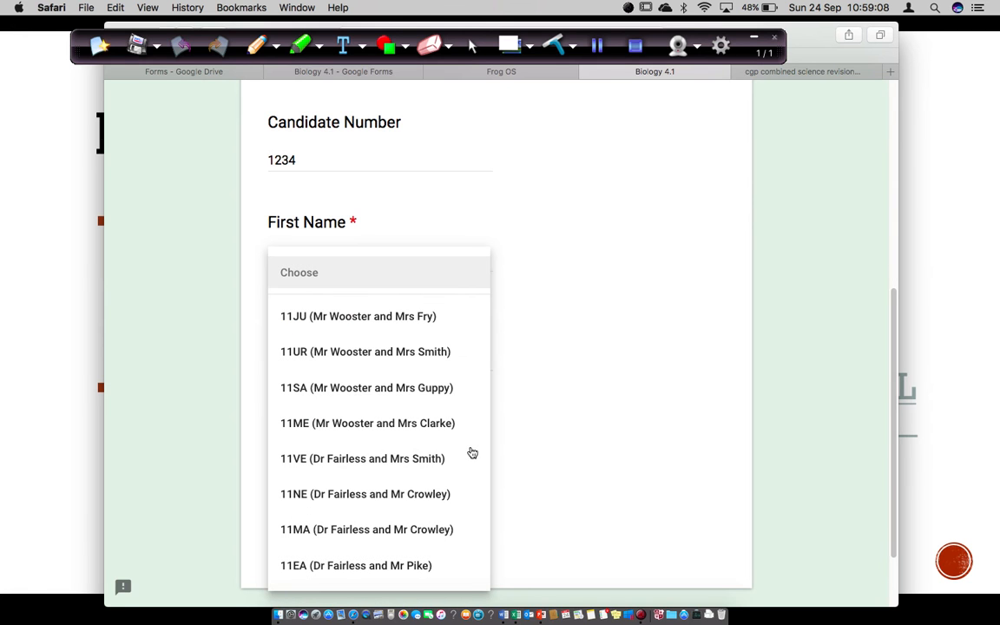
mouse_move(396, 351)
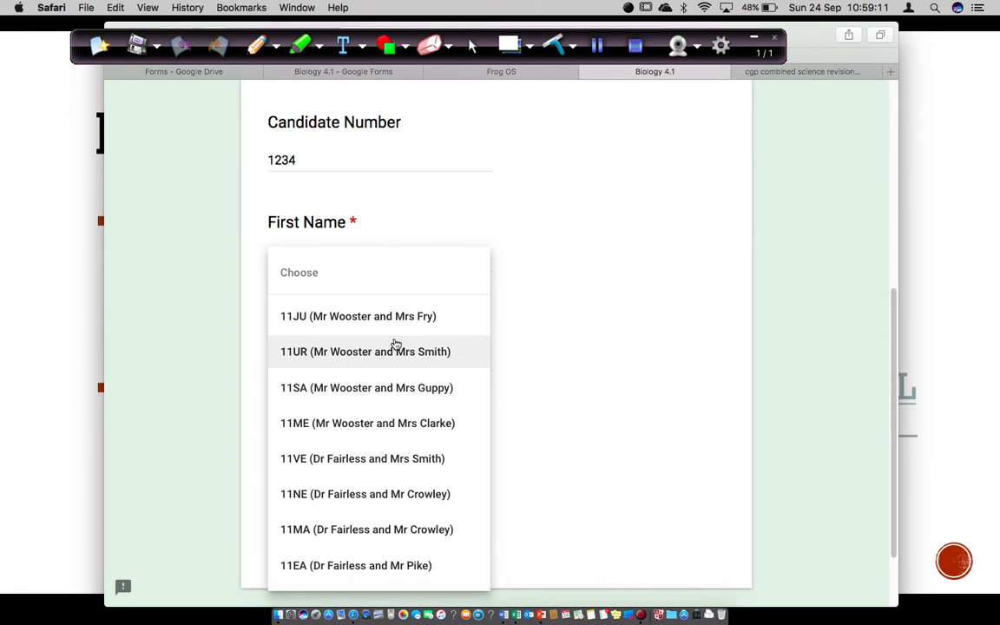
left_click(368, 423)
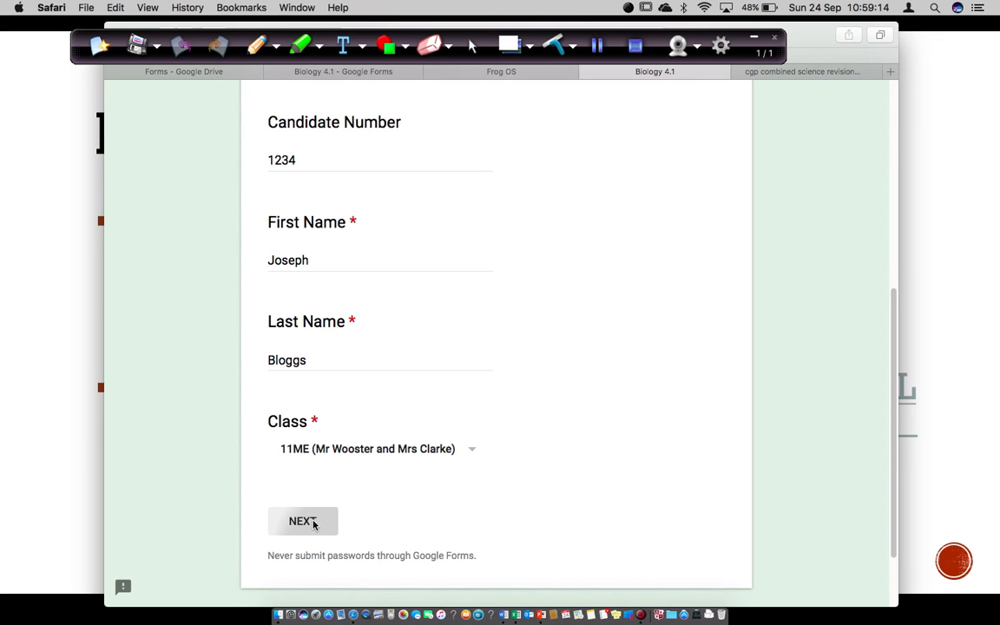
left_click(303, 520)
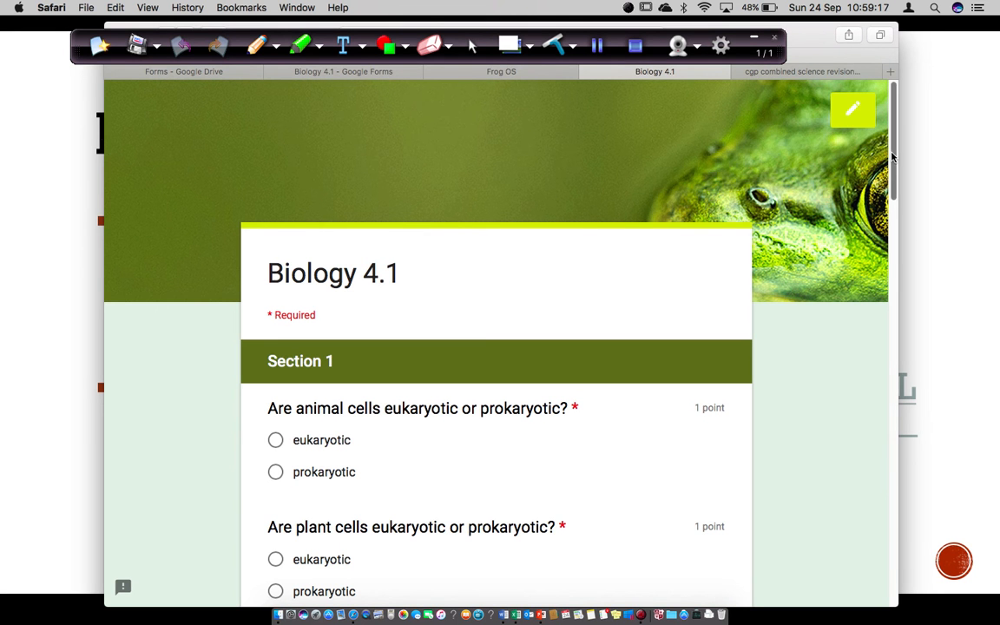
scroll("down", 3)
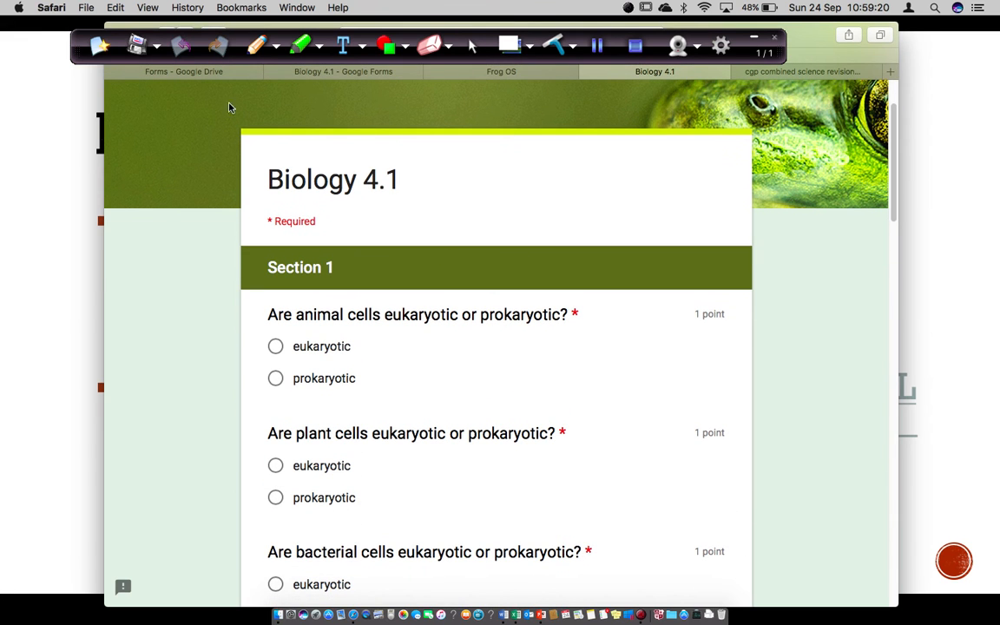
mouse_move(427, 212)
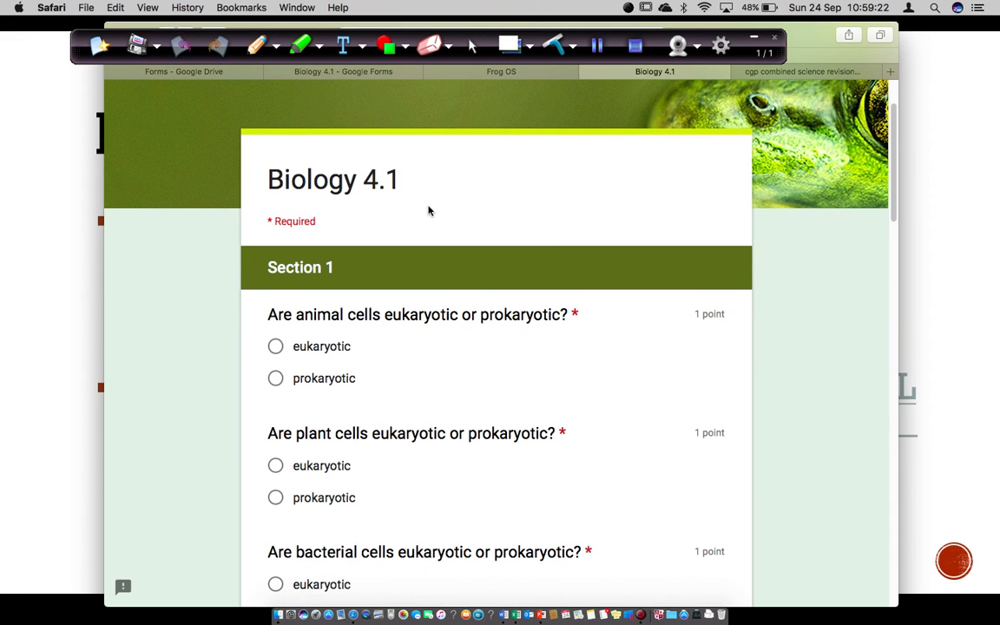
mouse_move(253, 205)
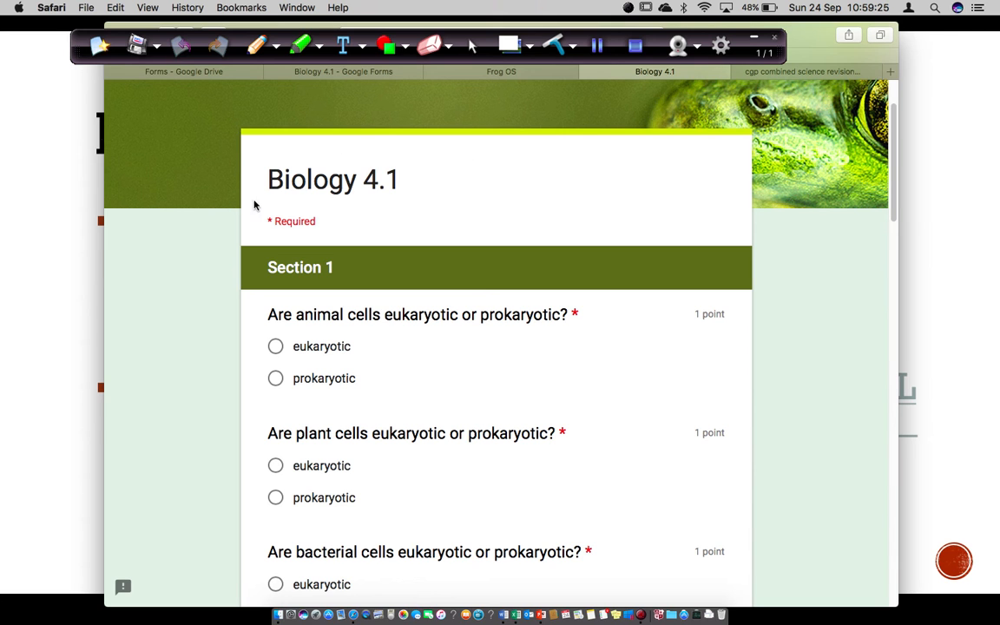
mouse_move(507, 222)
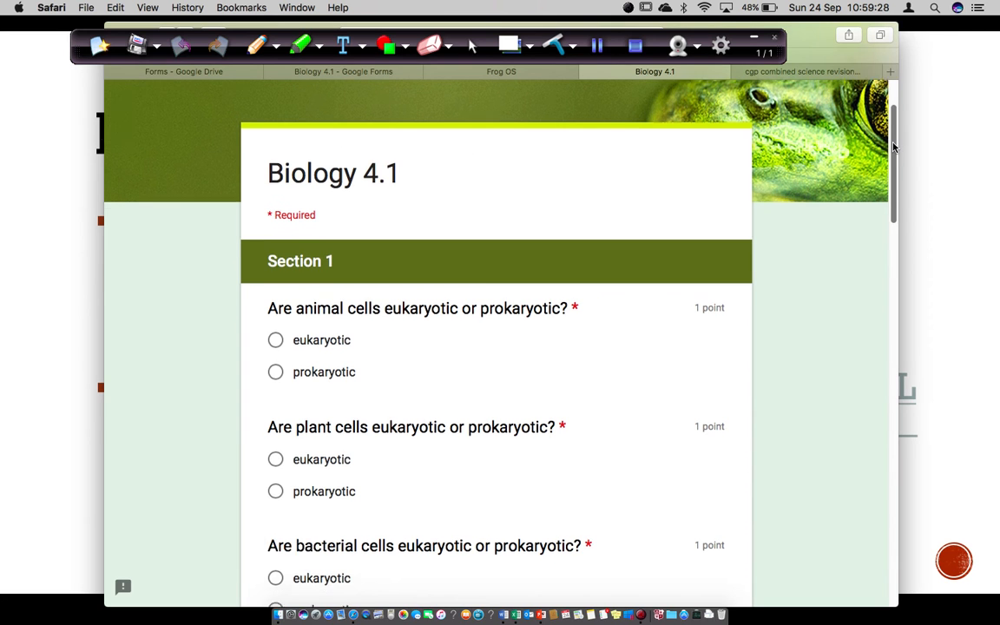
scroll("down", 3)
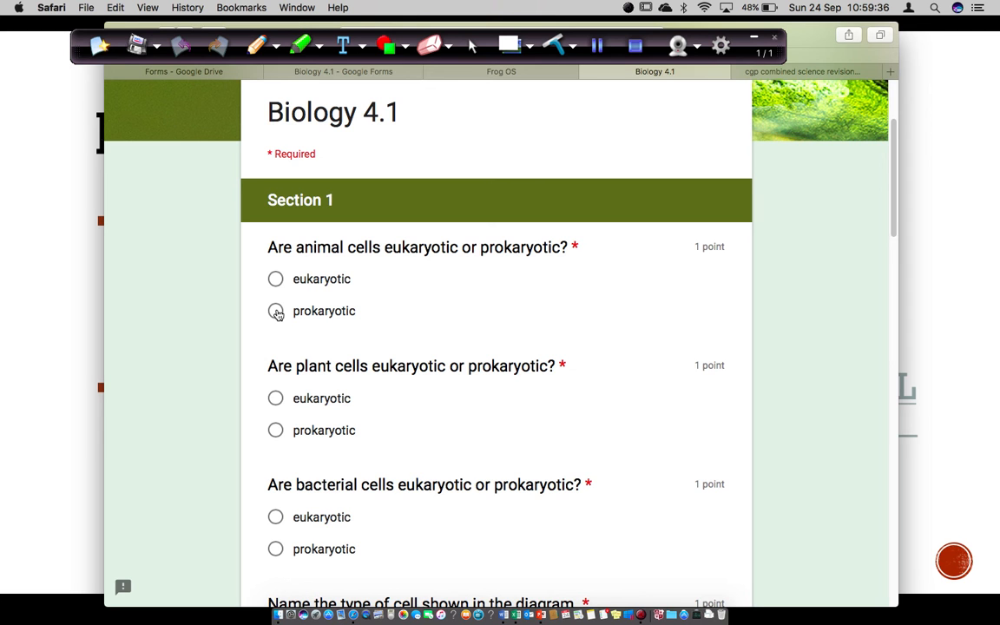
Answer Section 1 with prokaryotic, mitochondria for photosynthesis and cytoplasm for respiration
left_click(276, 311)
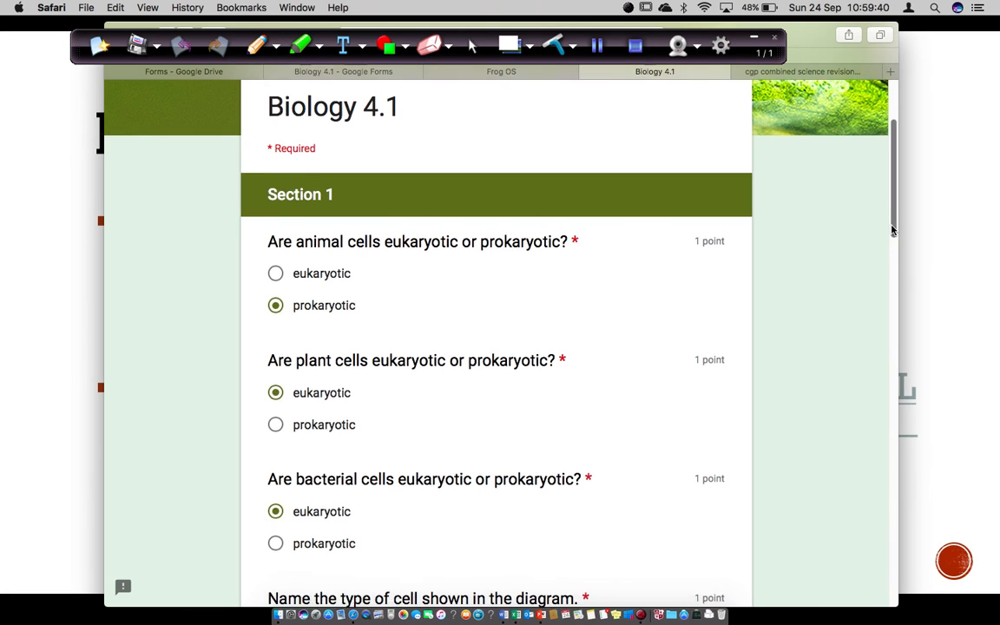
scroll("down", 3)
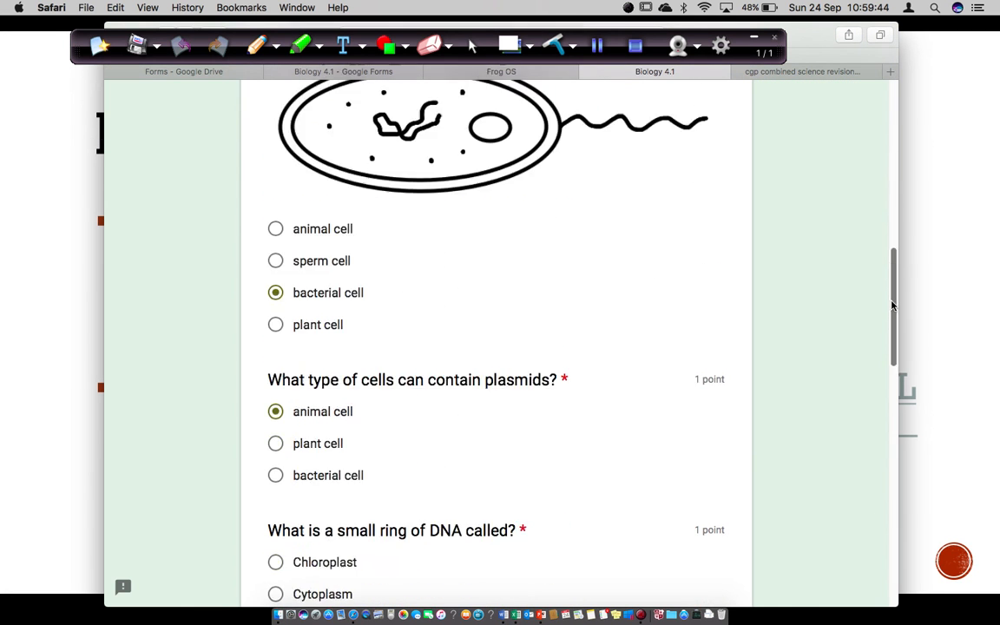
scroll("down", 3)
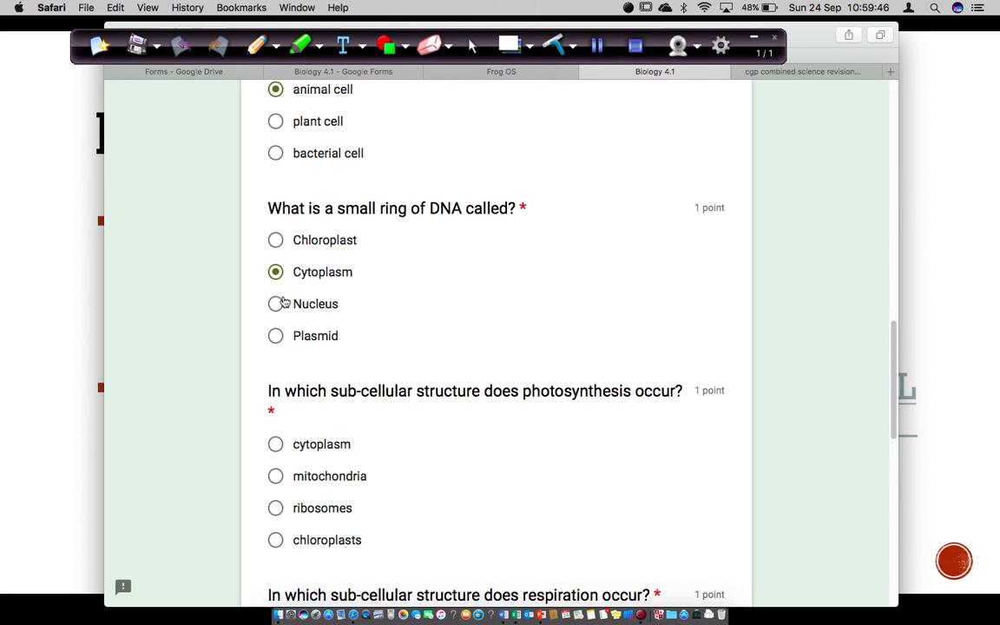
left_click(275, 476)
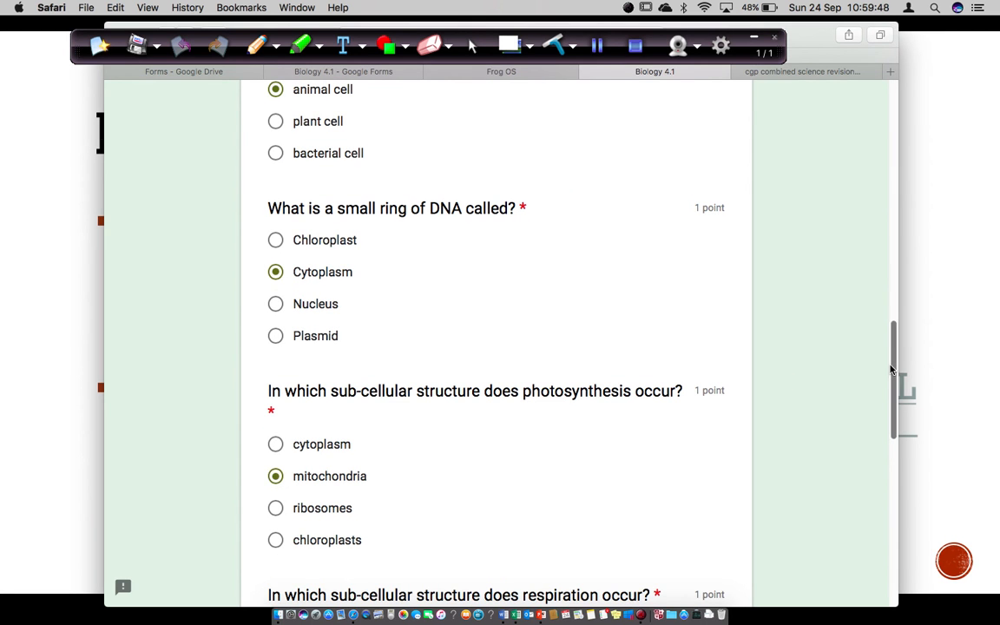
scroll("down", 3)
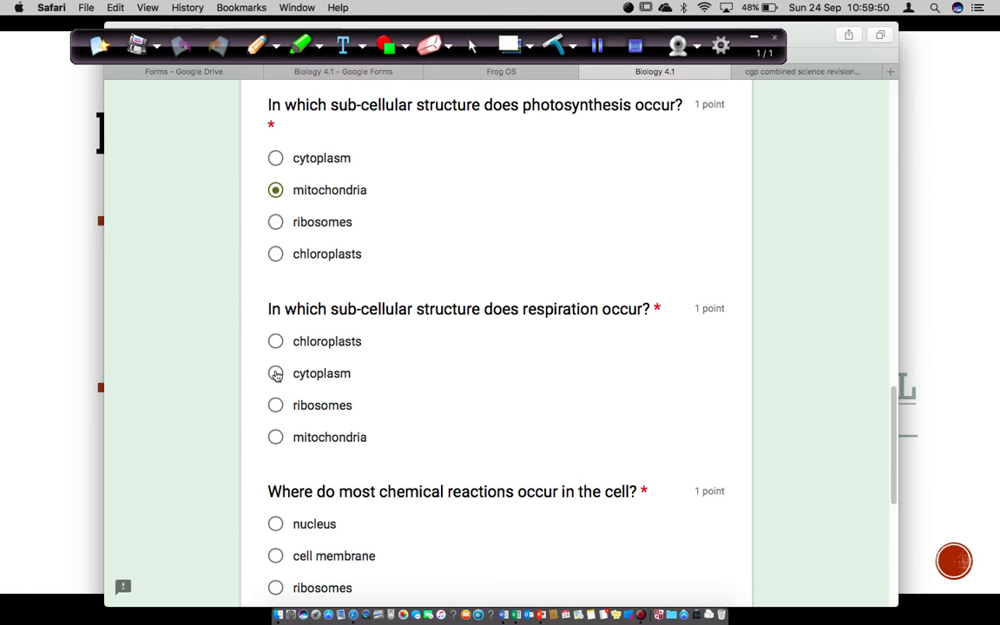
left_click(274, 373)
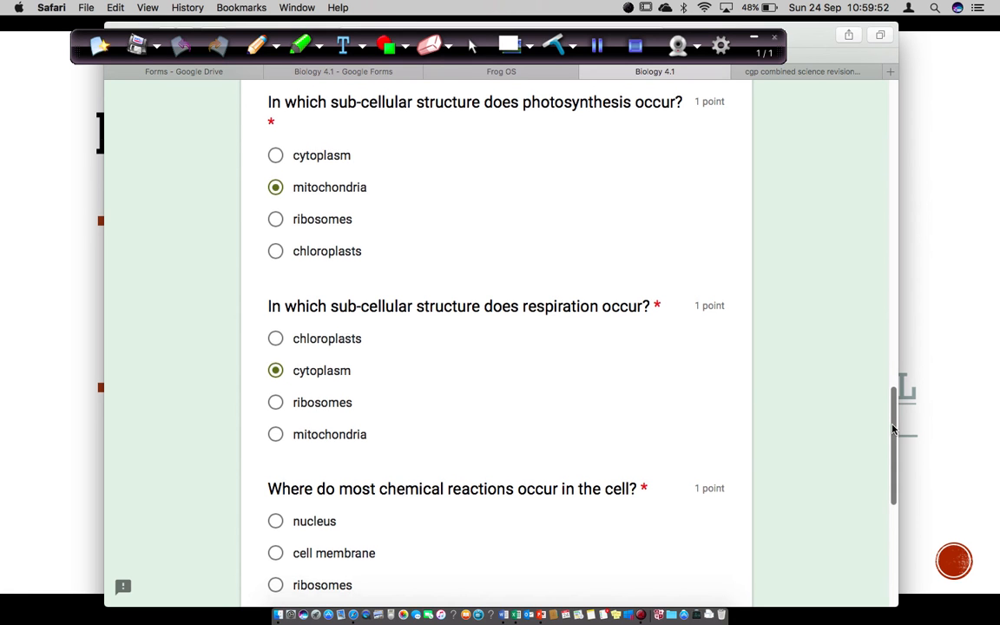
scroll("down", 3)
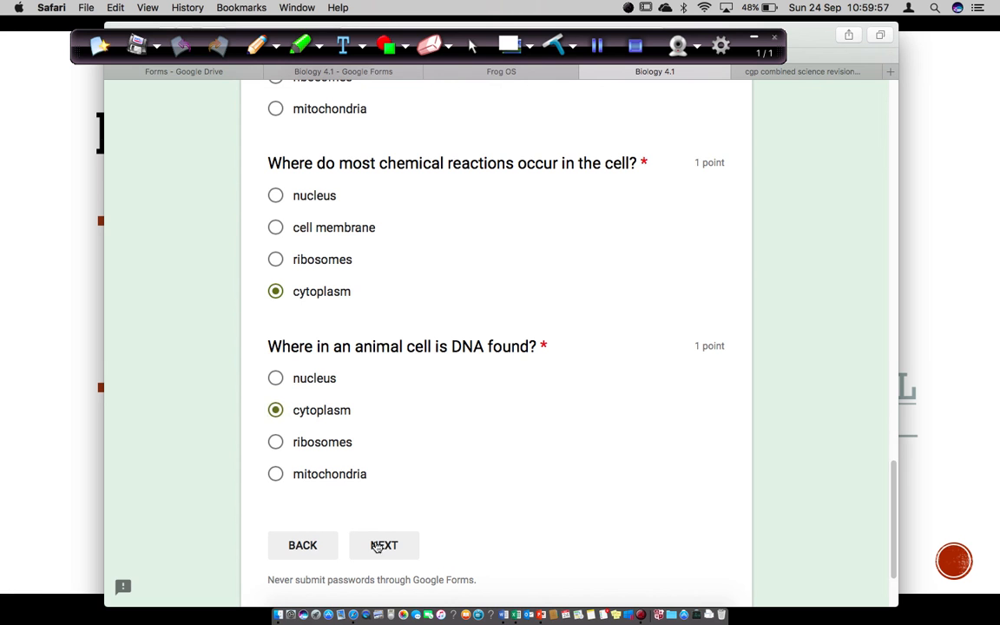
Answer Section 2 with nerve cells, phloem and electron microscope, then continue to Section 3
left_click(384, 545)
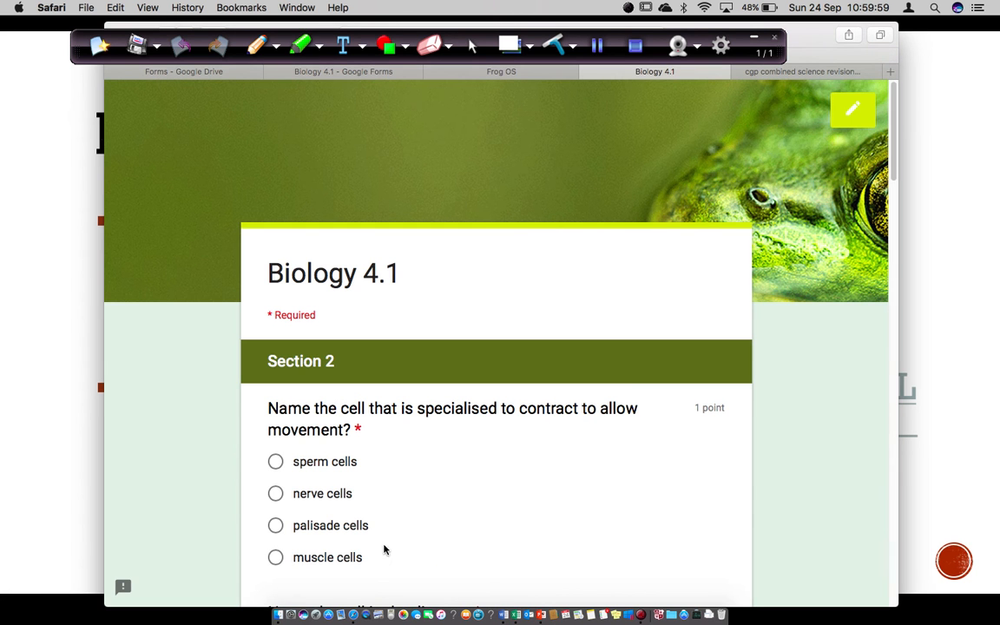
left_click(275, 493)
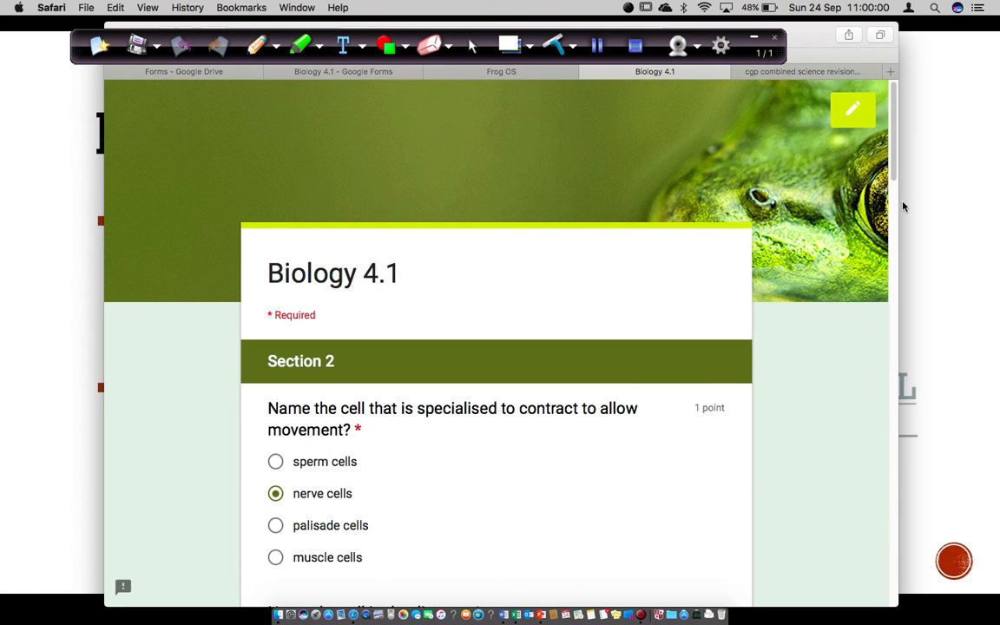
scroll("down", 3)
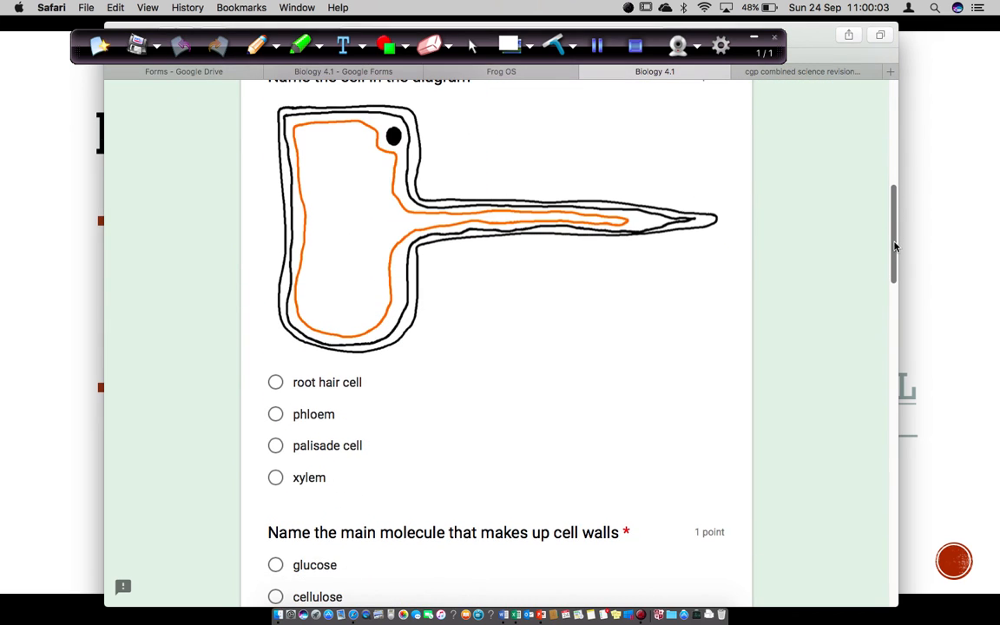
left_click(275, 413)
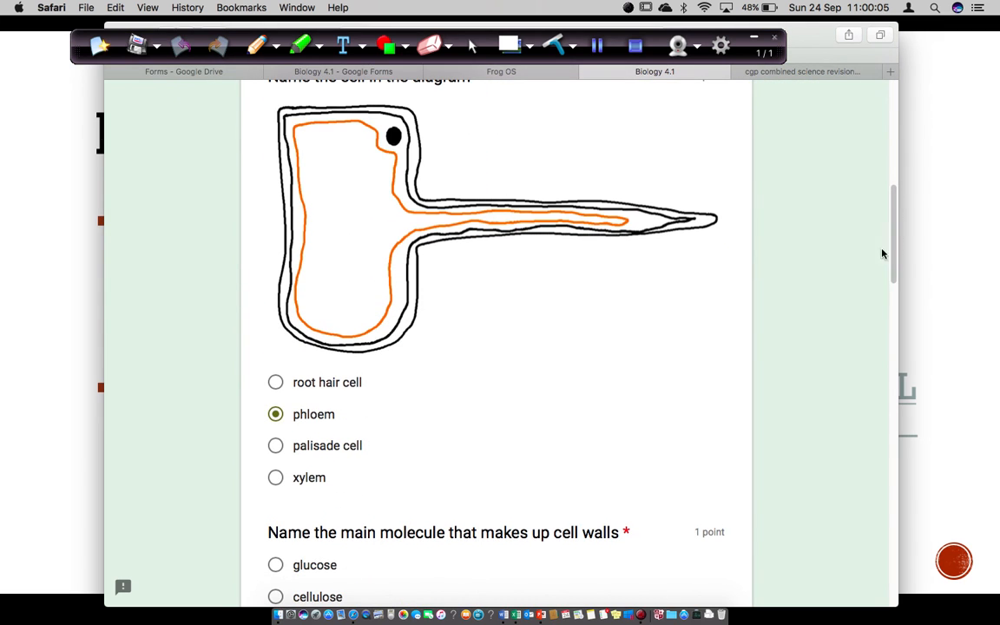
scroll("down", 3)
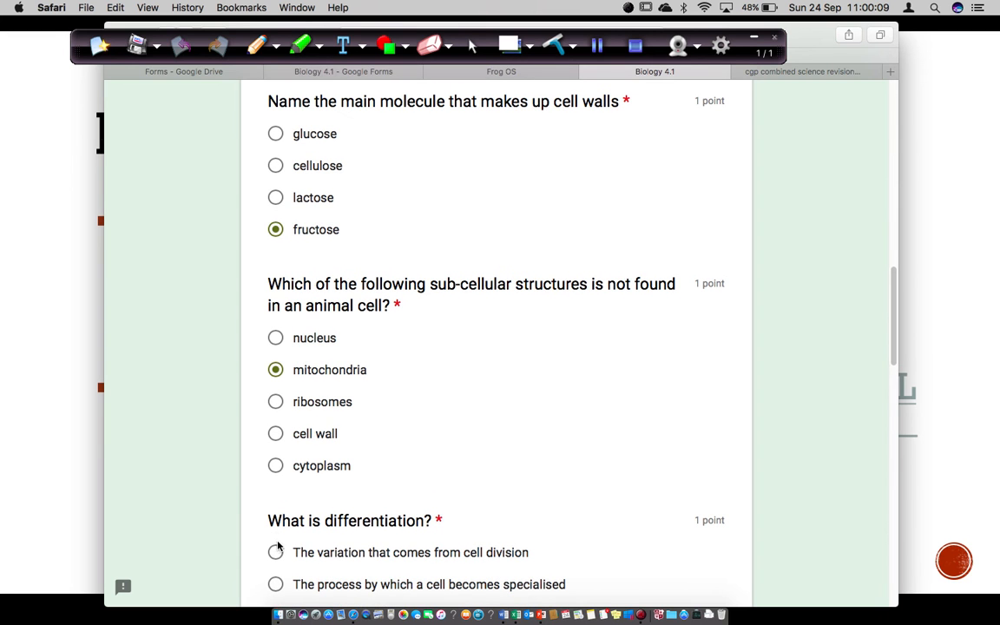
scroll("down", 3)
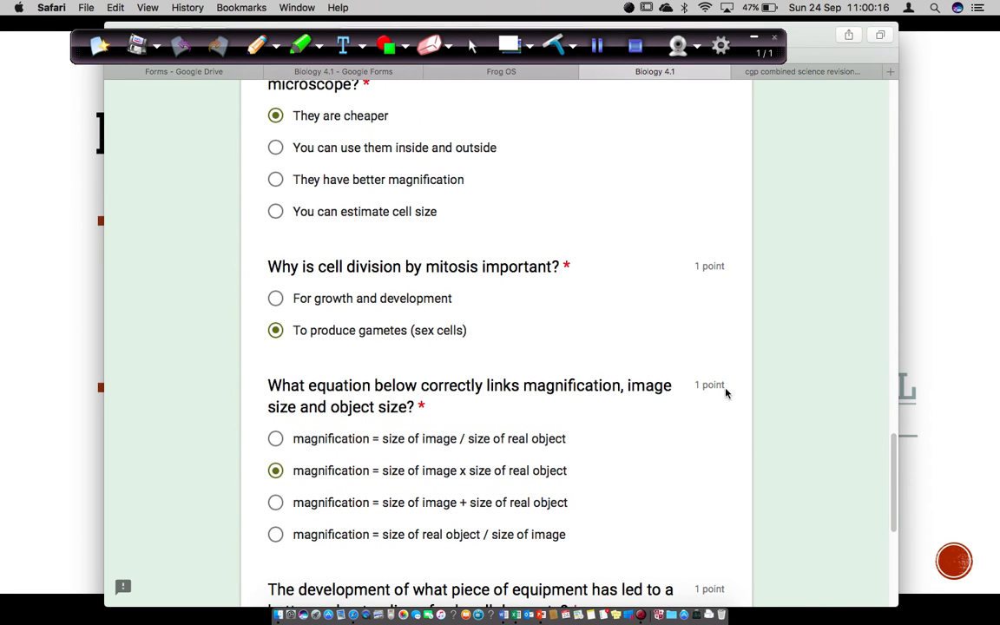
scroll("down", 3)
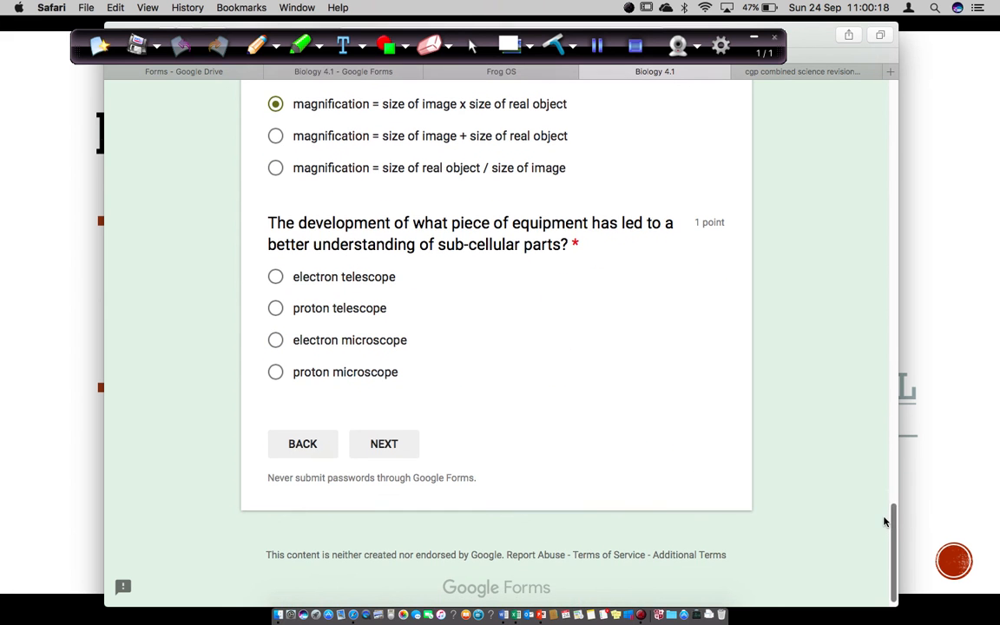
left_click(274, 338)
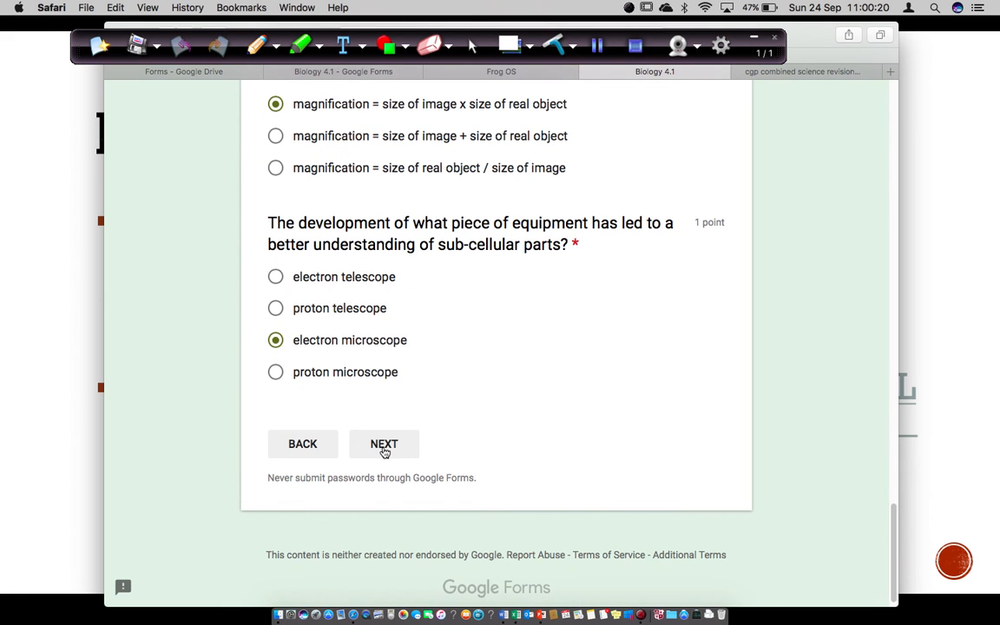
left_click(383, 444)
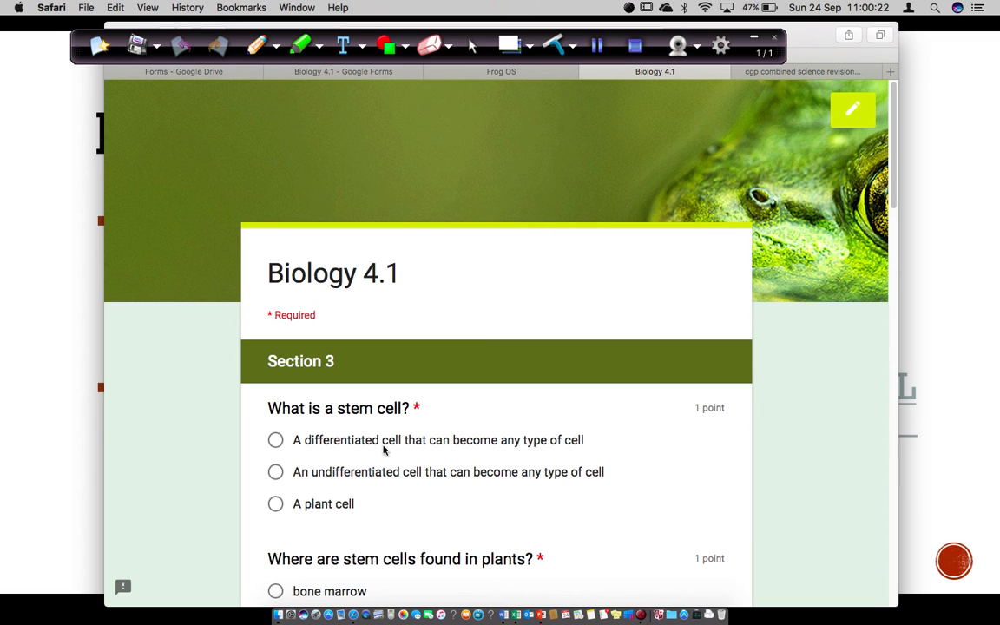
Answer the stem cell question as undifferentiated and work down the Section 3 questions to the Submit button
left_click(275, 472)
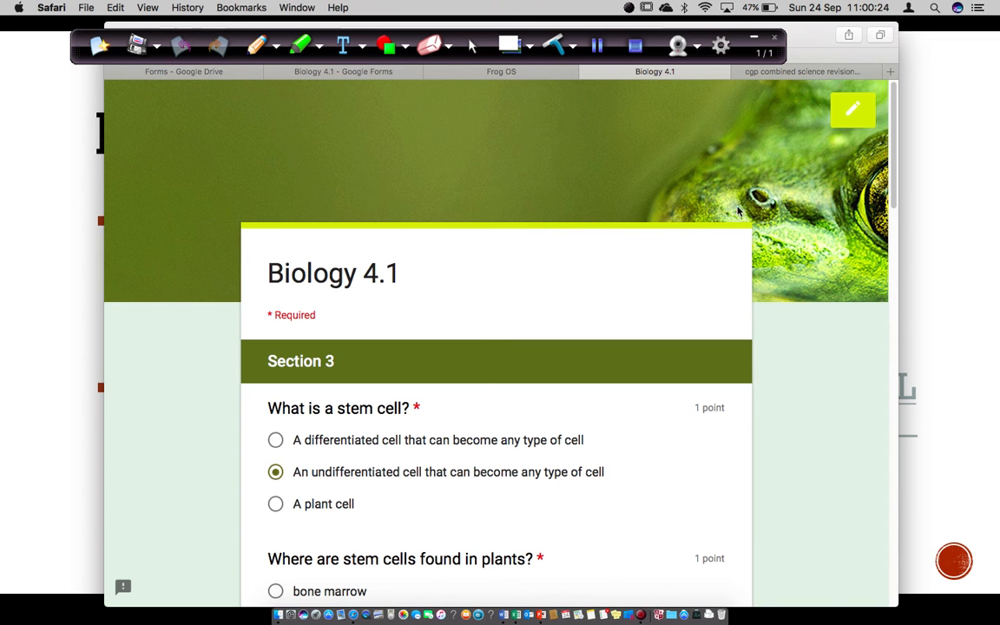
scroll("down", 3)
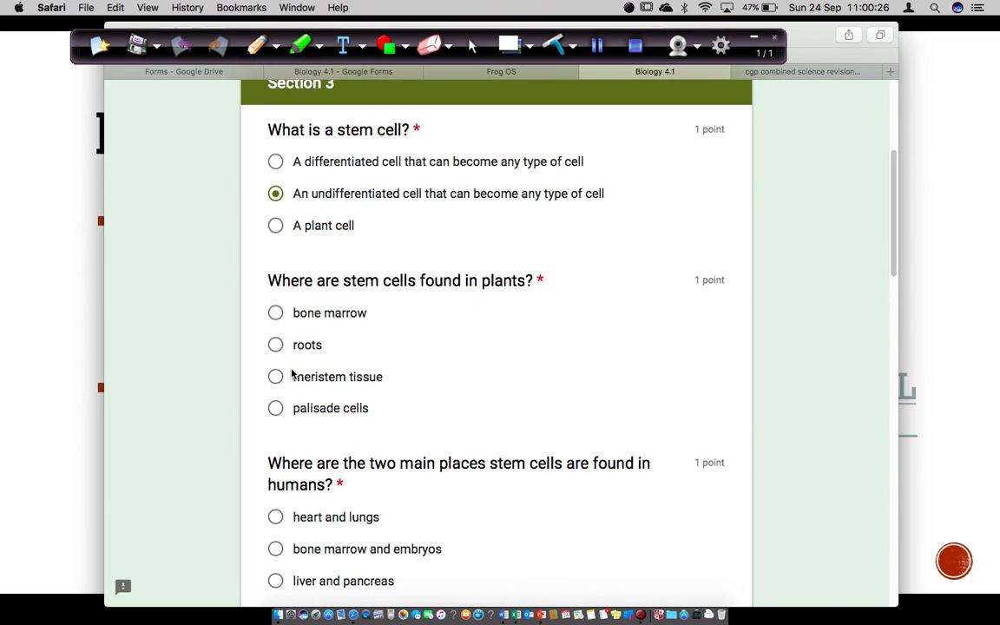
scroll("down", 3)
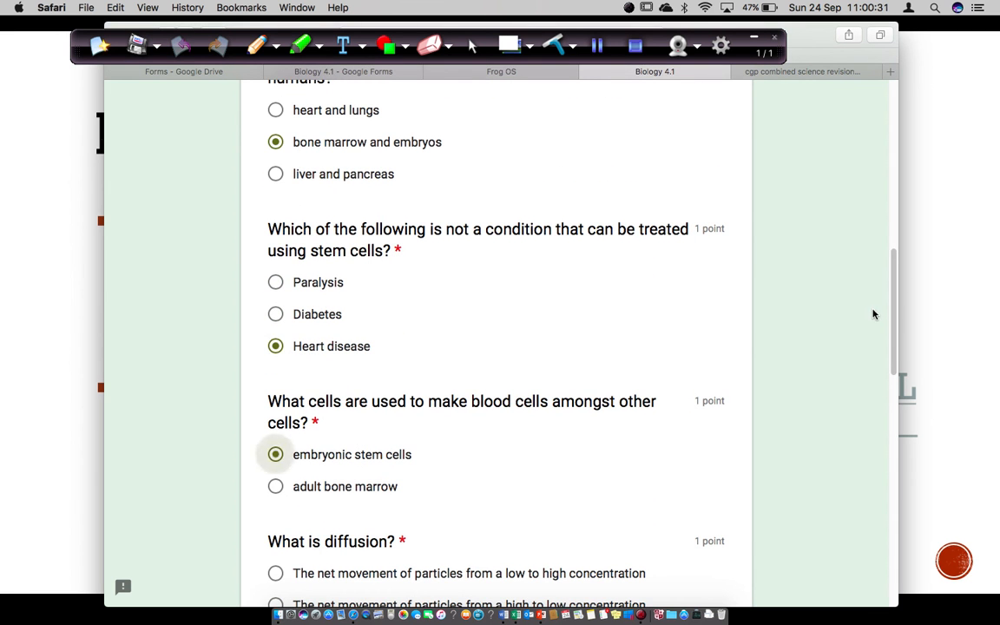
scroll("down", 3)
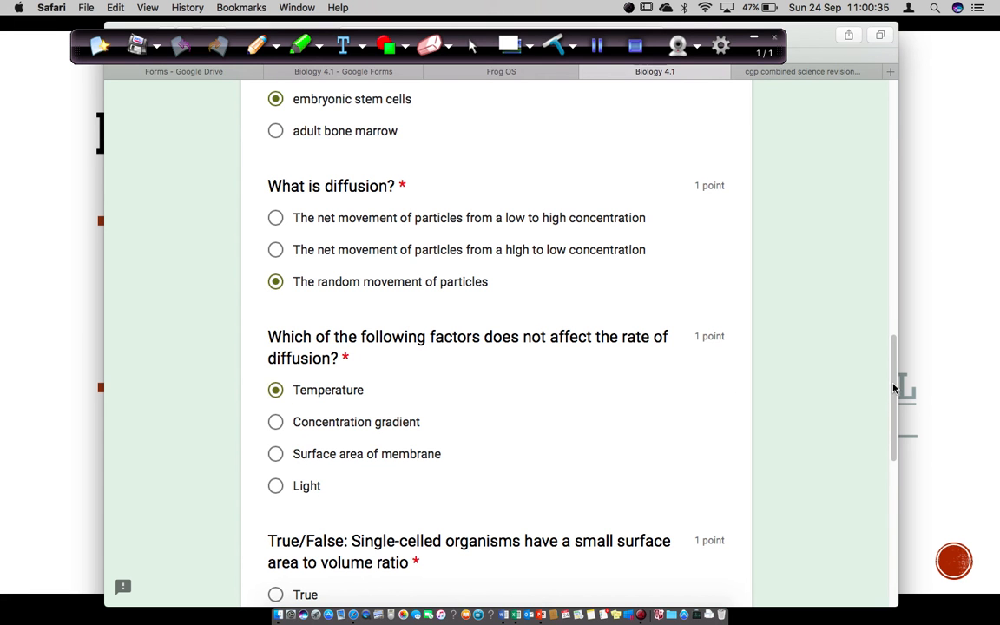
scroll("down", 3)
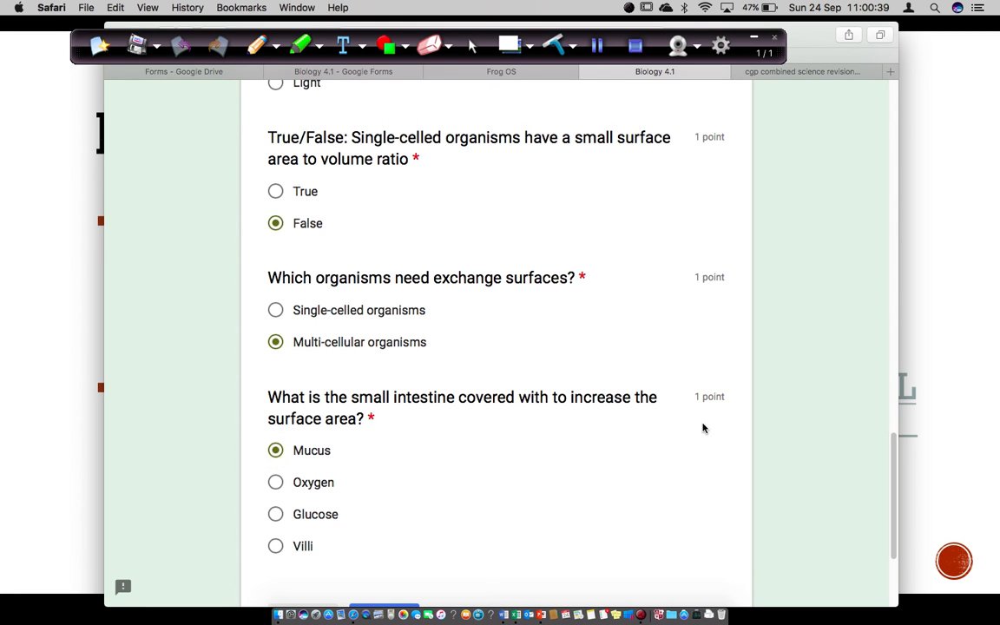
scroll("down", 3)
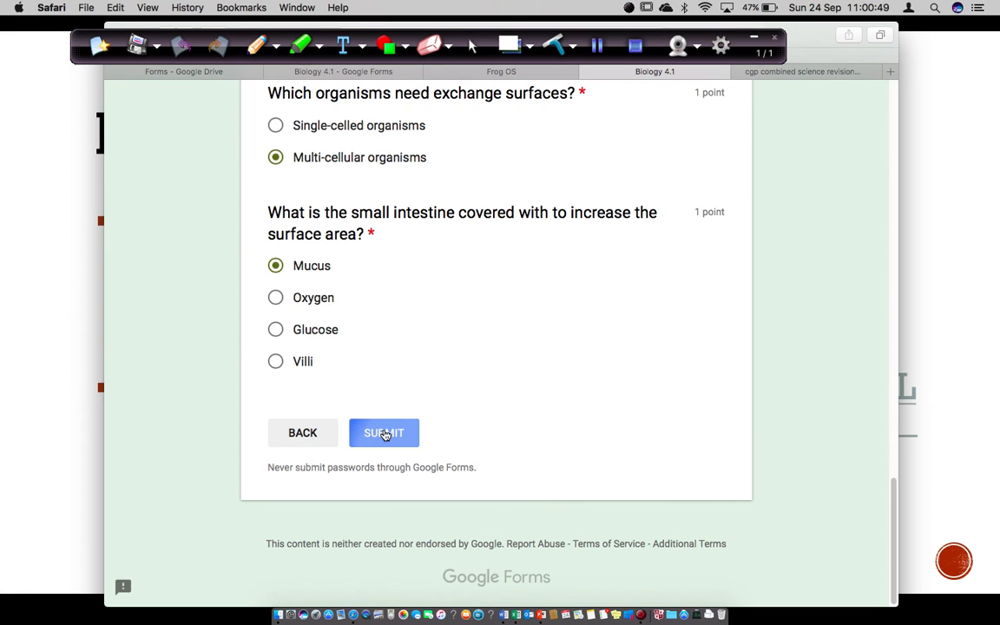
Submit the quiz and view the scored results showing 10 out of 30 points
left_click(384, 432)
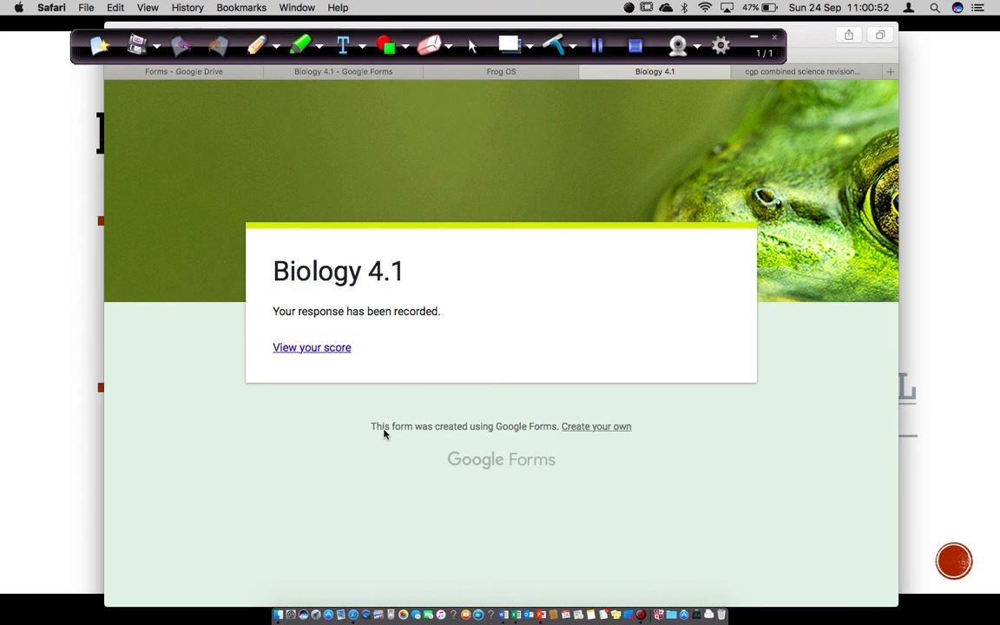
mouse_move(314, 397)
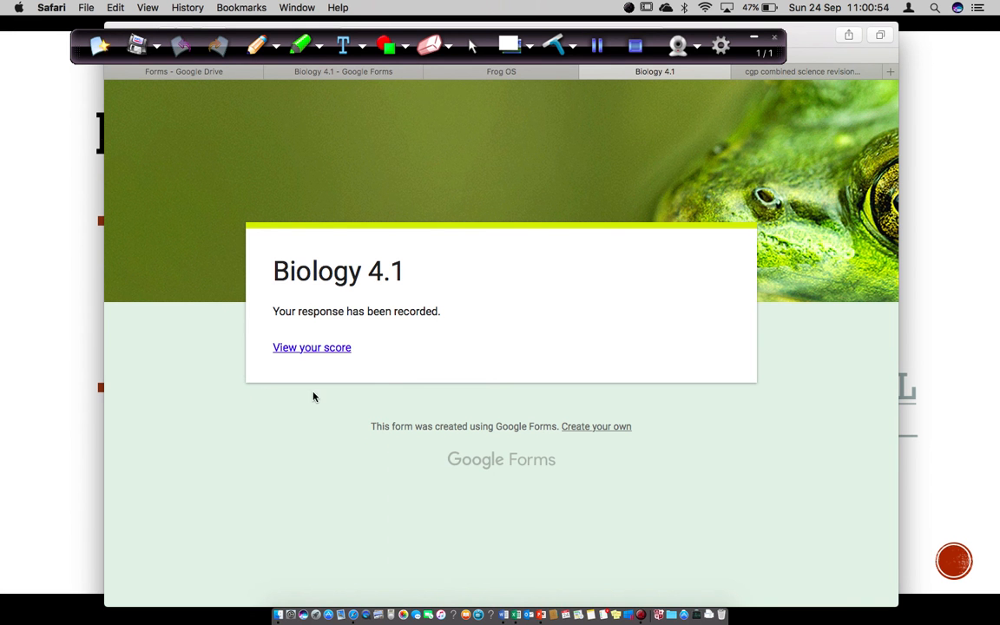
mouse_move(312, 348)
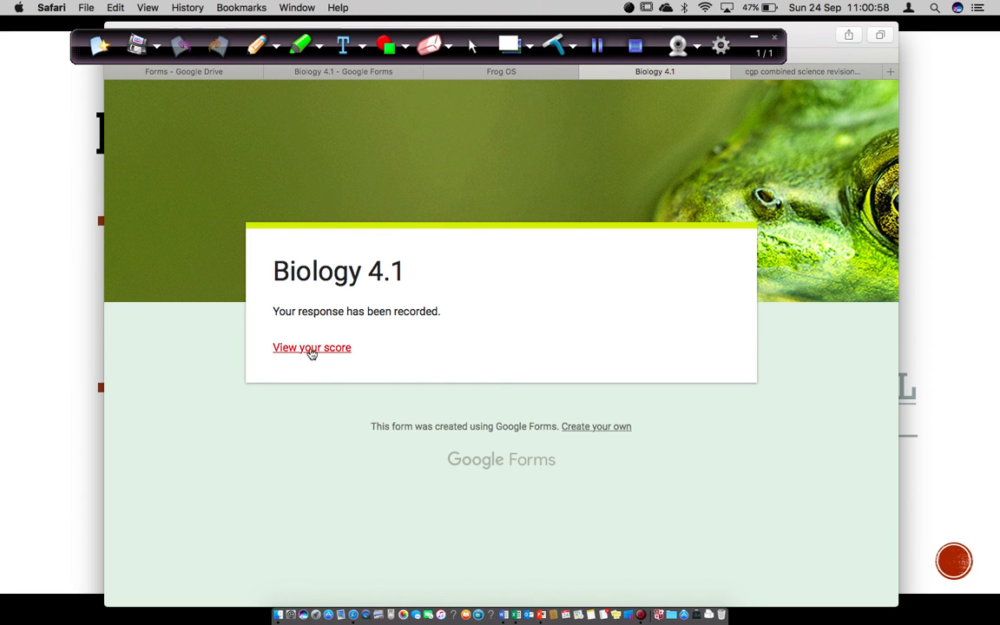
left_click(313, 347)
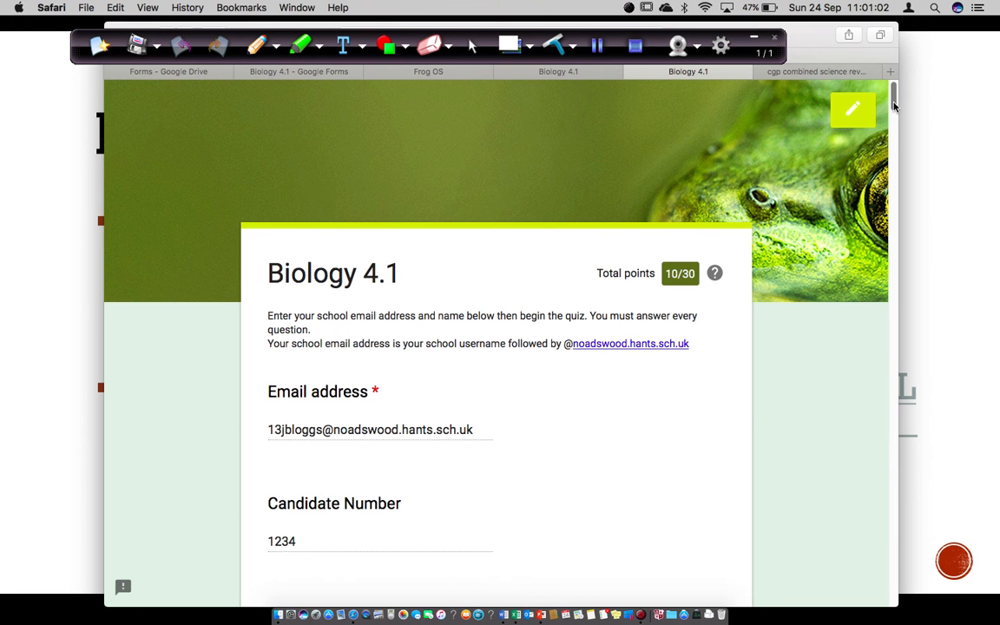
scroll("down", 3)
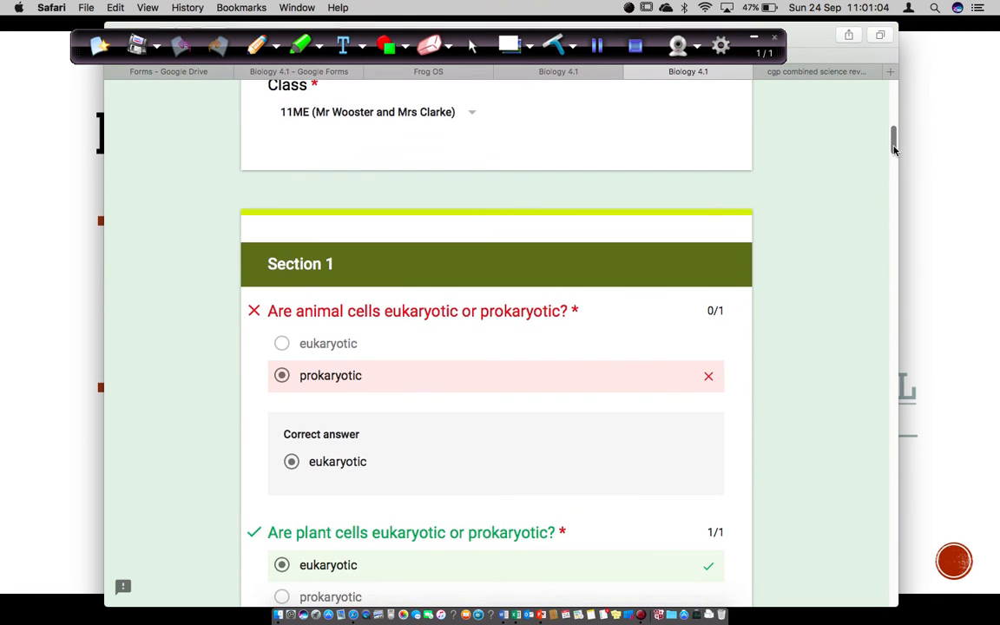
scroll("down", 3)
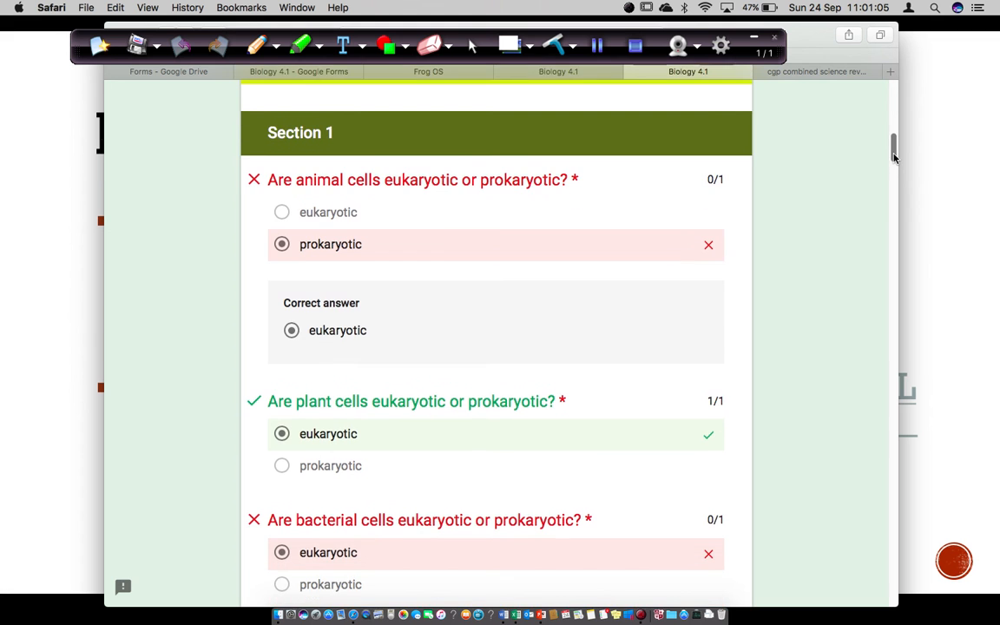
scroll("down", 3)
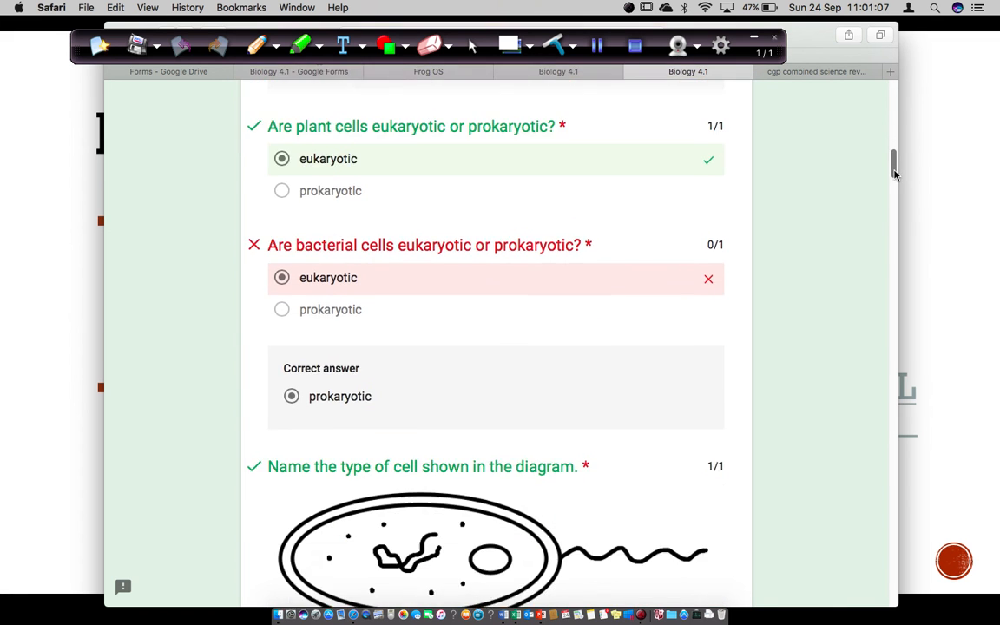
scroll("down", 3)
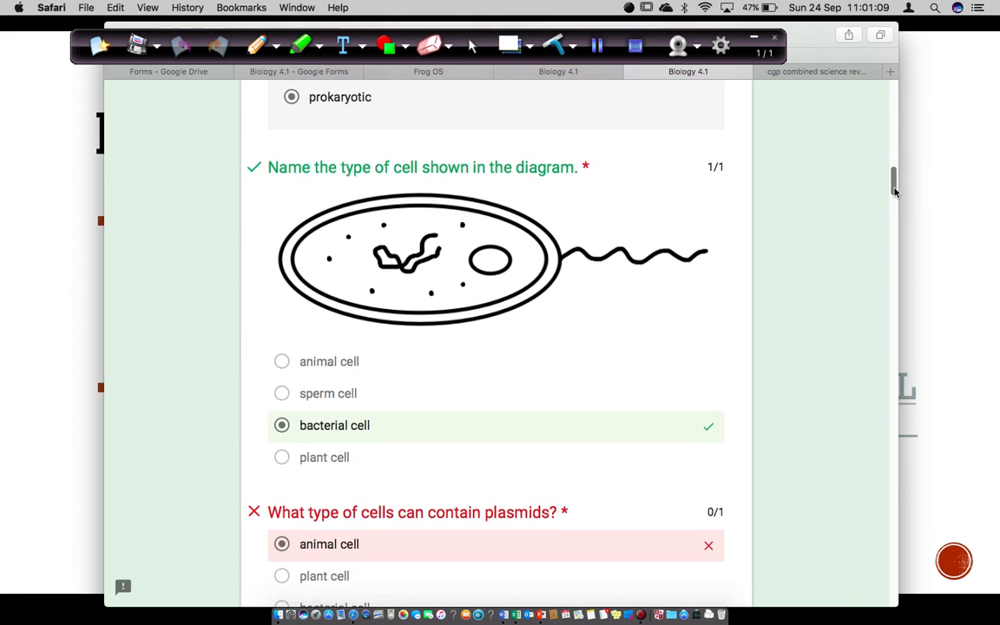
scroll("down", 3)
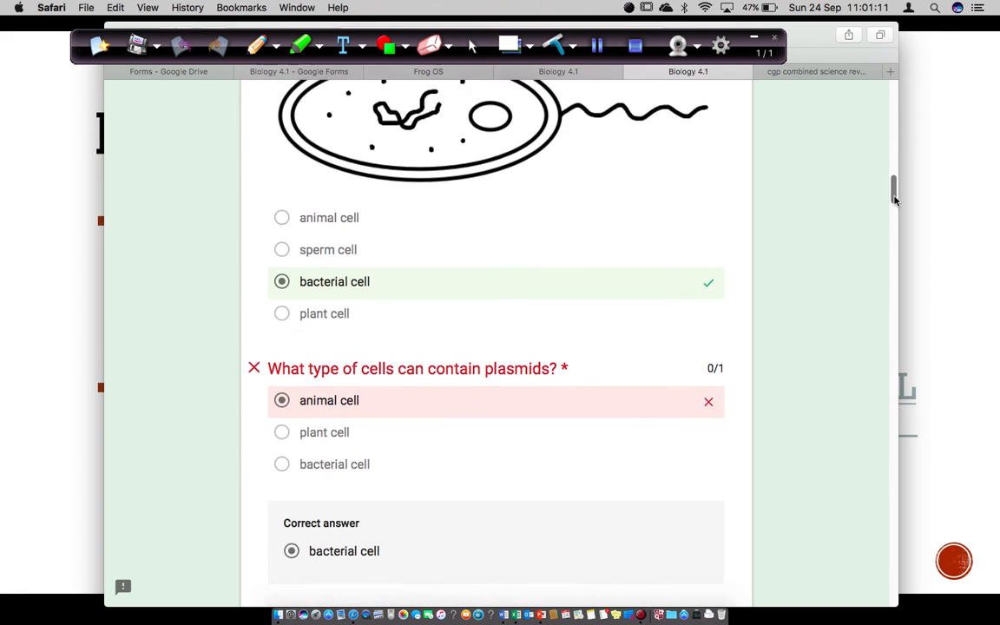
scroll("down", 3)
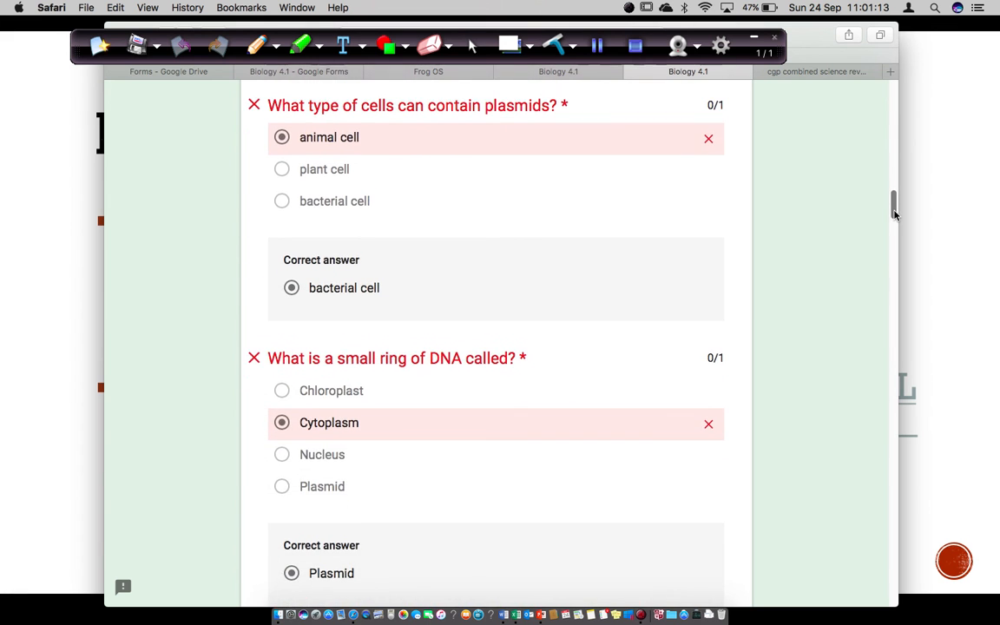
scroll("down", 3)
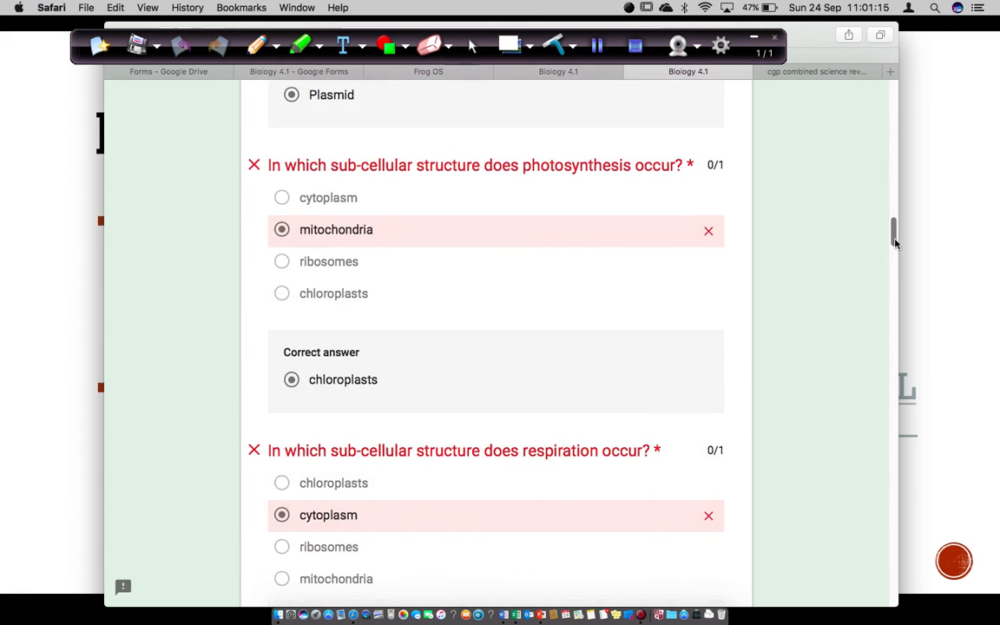
scroll("down", 3)
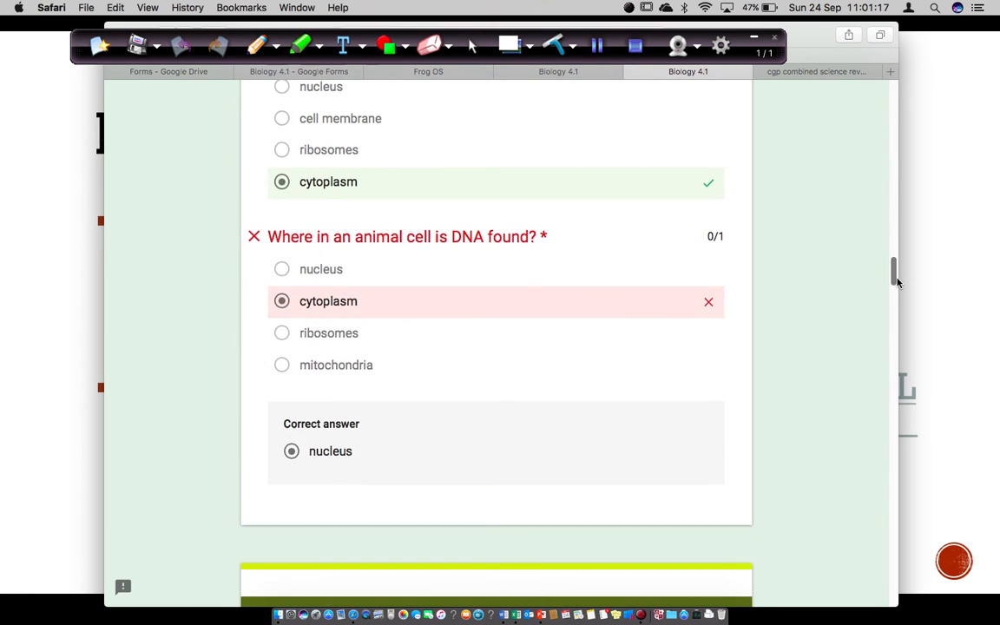
scroll("down", 3)
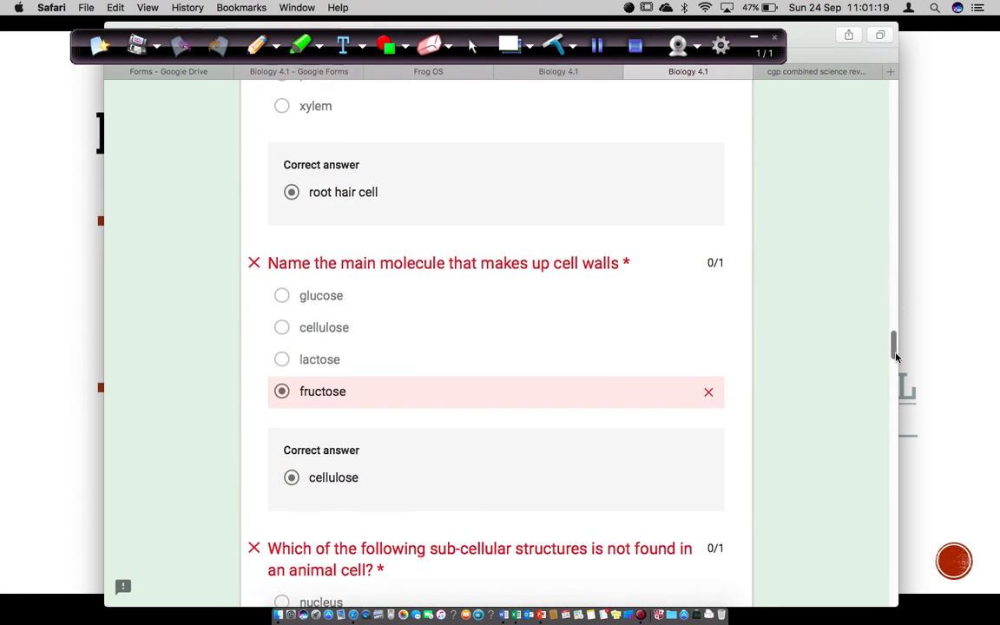
scroll("down", 3)
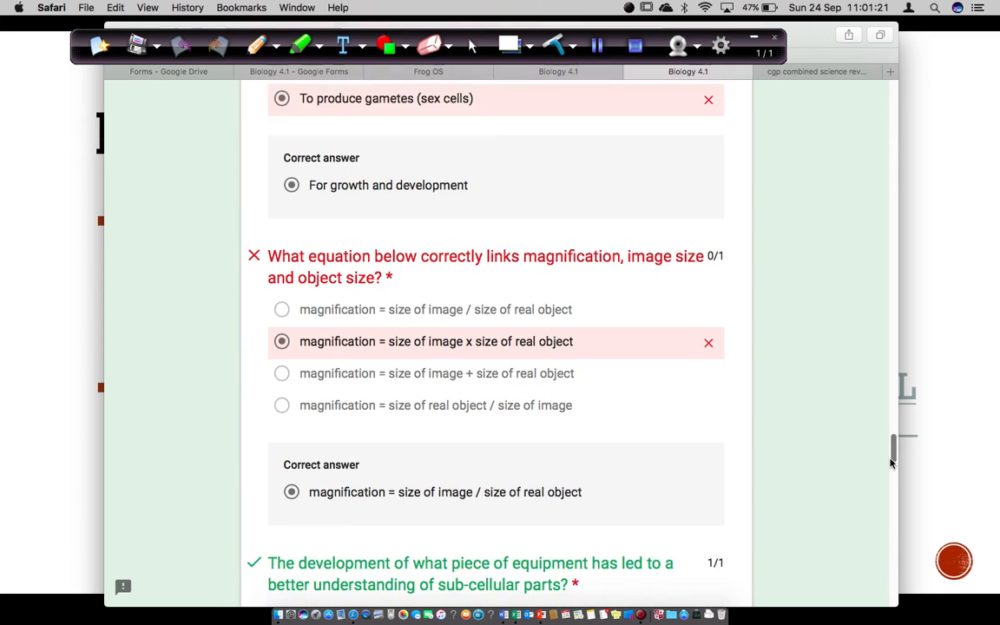
scroll("down", 3)
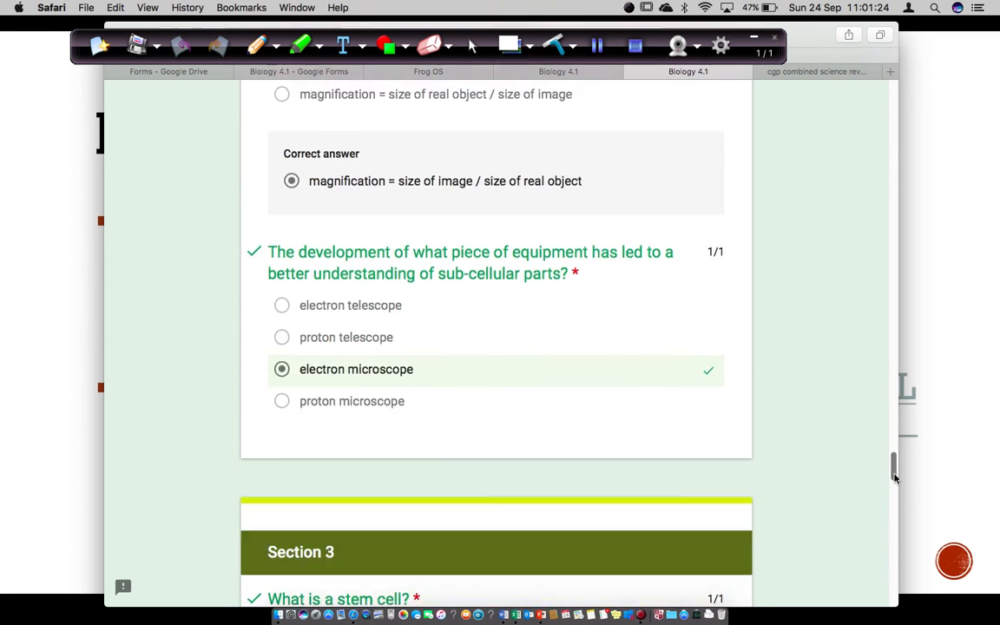
scroll("down", 3)
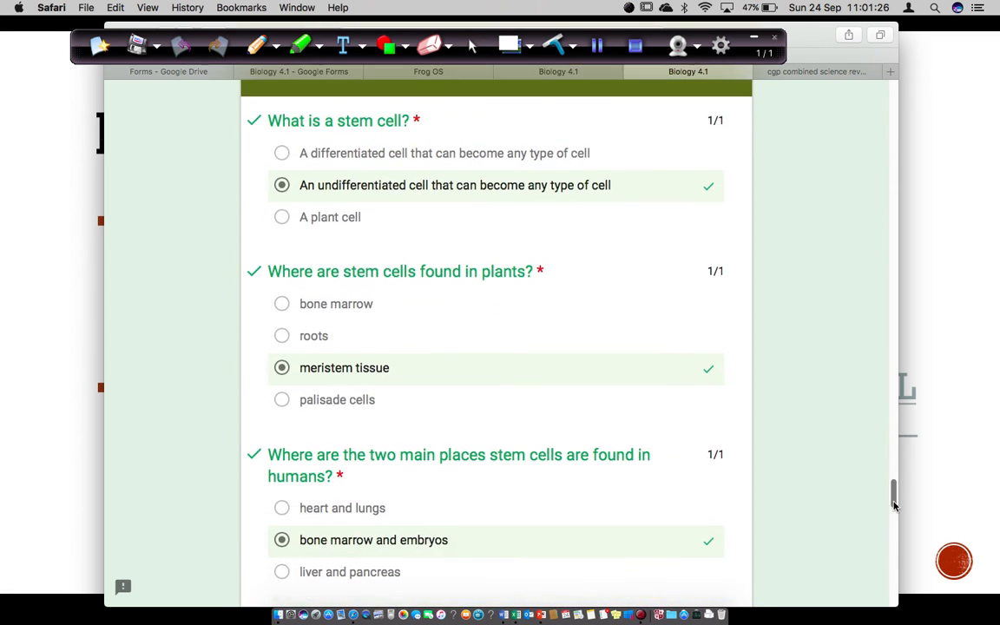
scroll("down", 3)
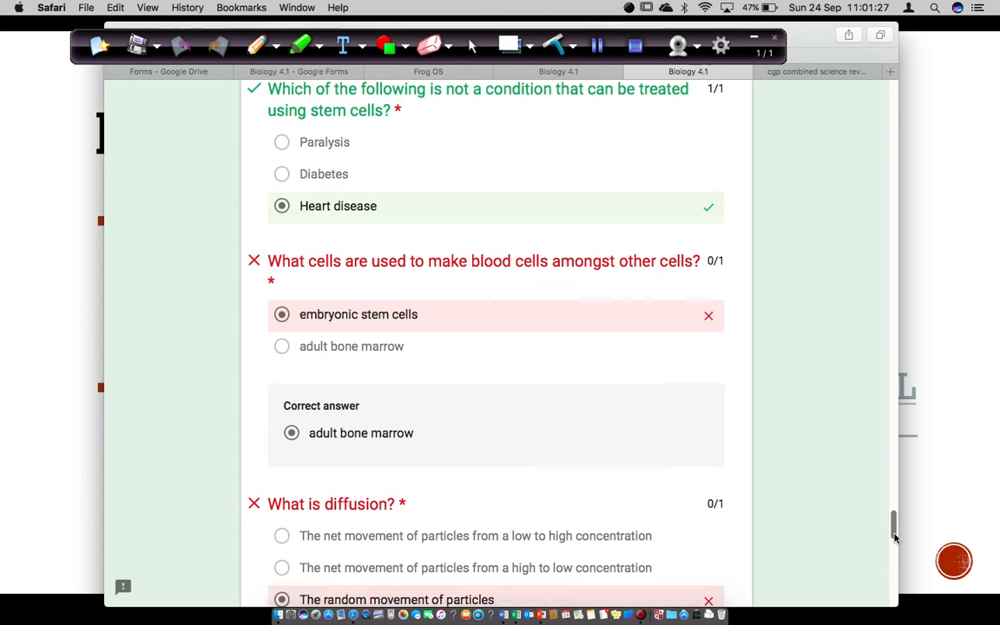
scroll("down", 3)
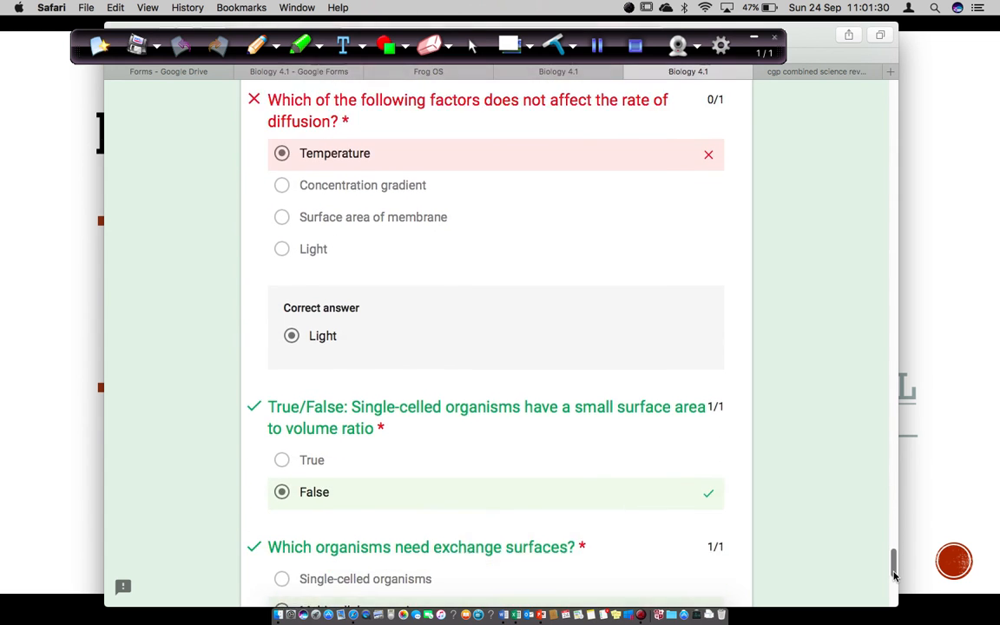
scroll("down", 3)
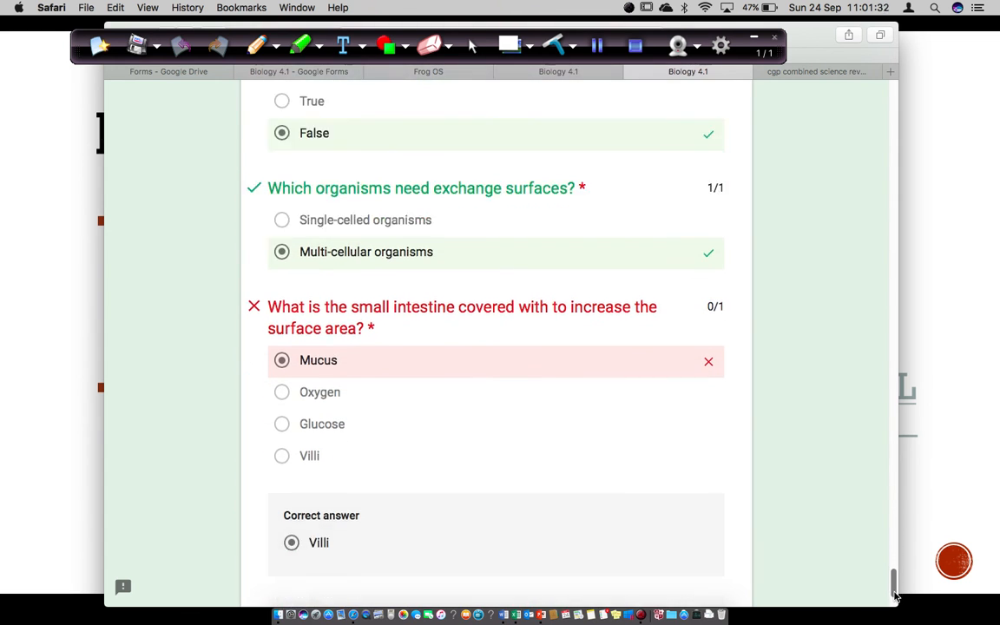
scroll("down", 3)
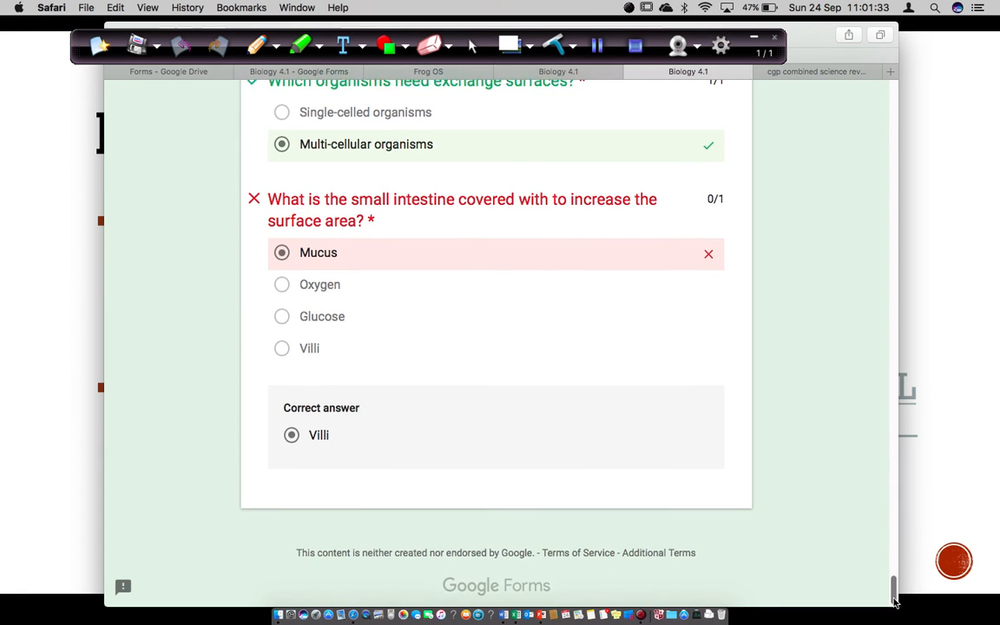
scroll("up", 3)
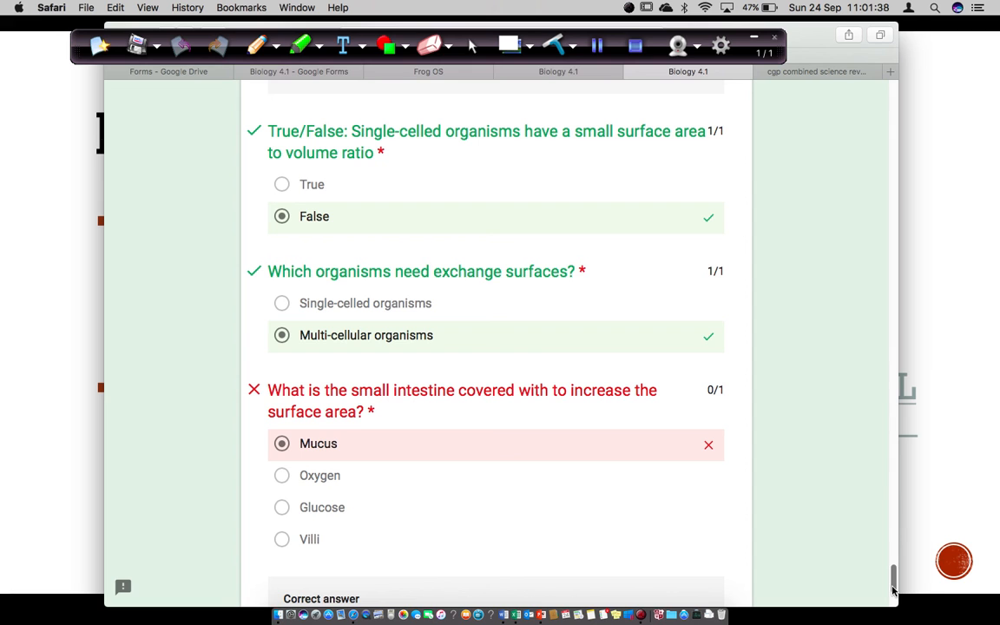
mouse_move(793, 146)
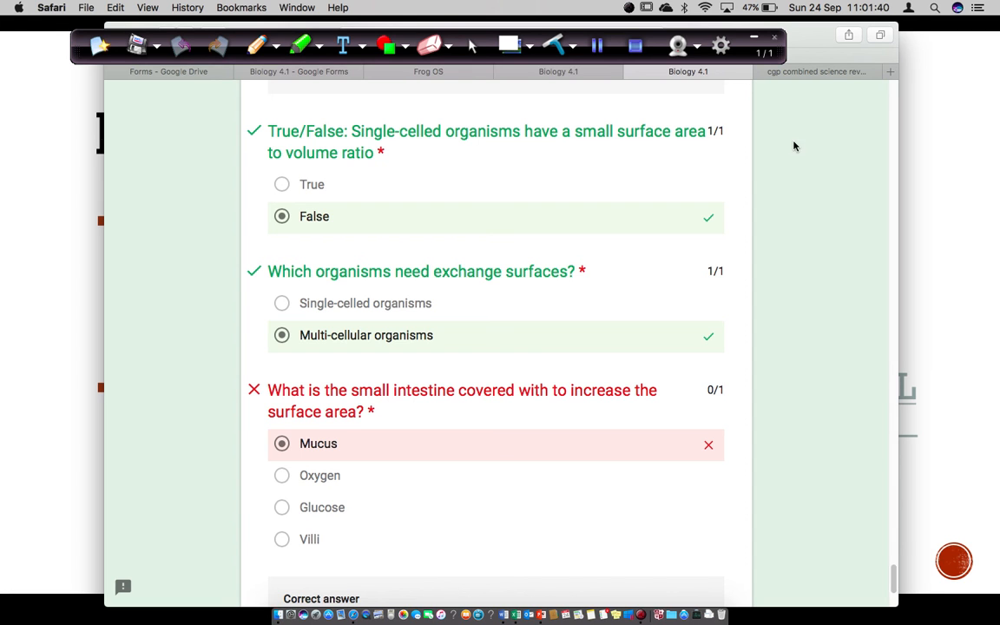
mouse_move(651, 120)
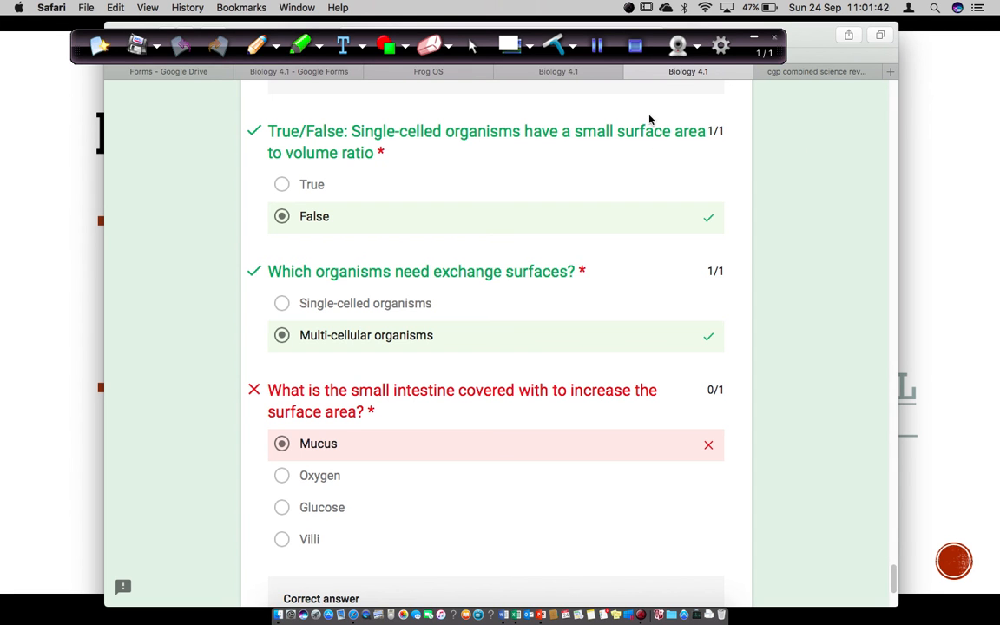